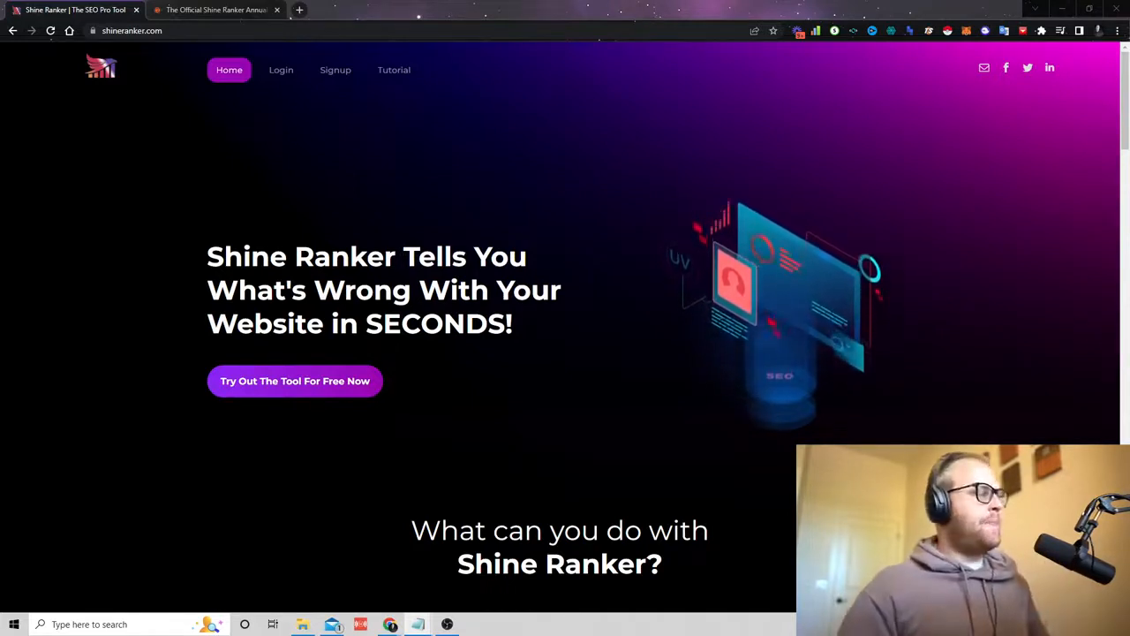
pyautogui.moveTo(335, 70)
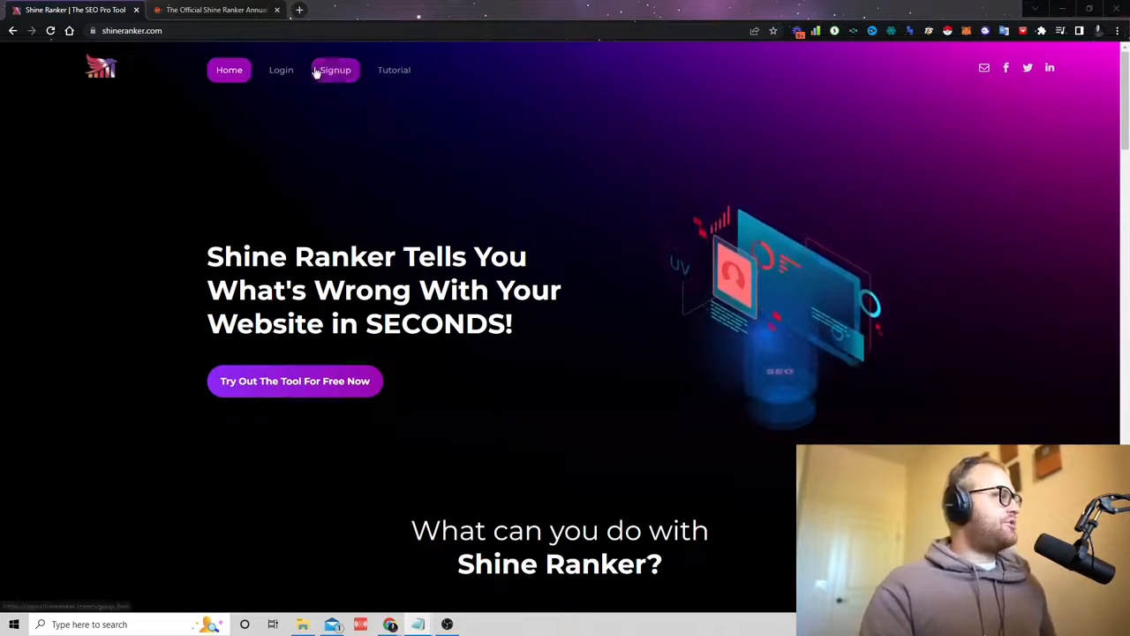
# - Sign in from the shineranker.com homepage to reach the Projects Dashboard
pyautogui.click(335, 70)
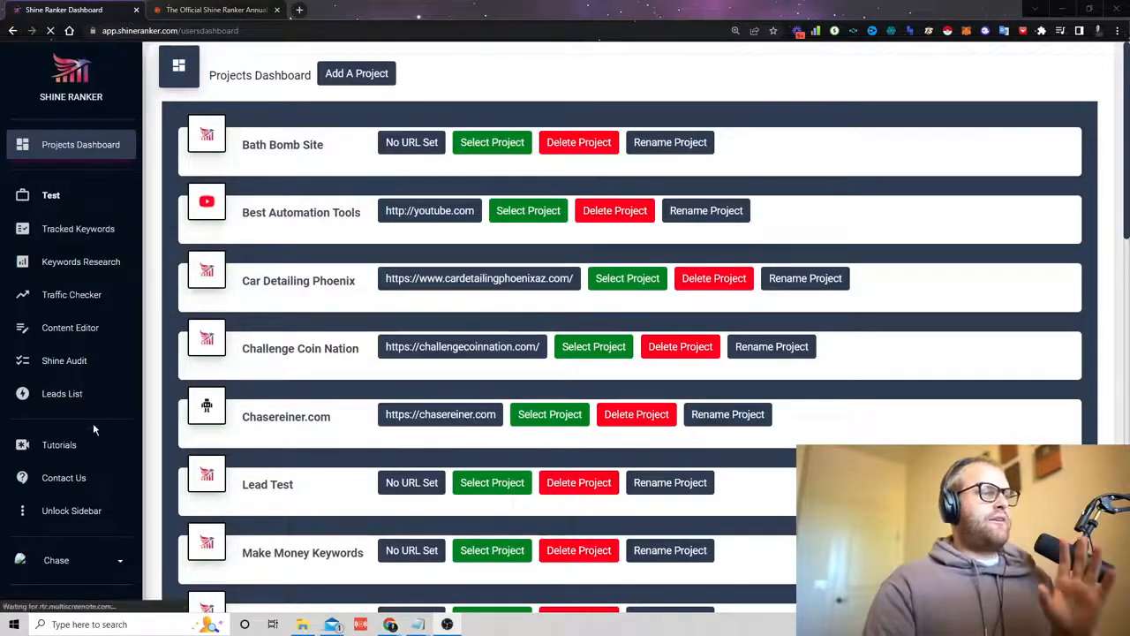
pyautogui.moveTo(60, 445)
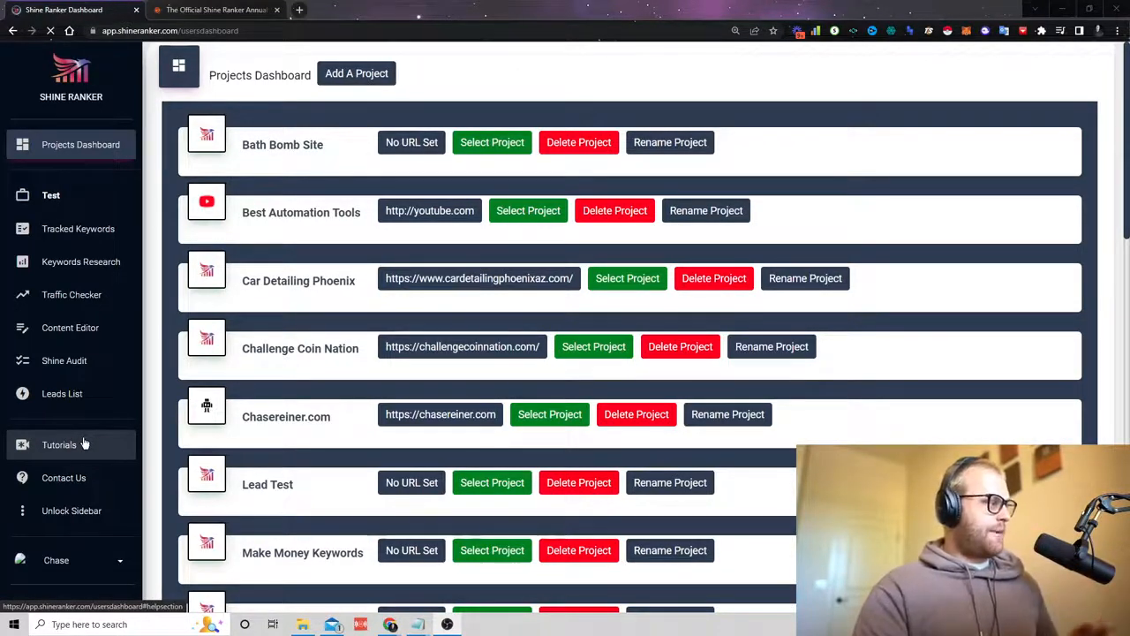
pyautogui.click(60, 445)
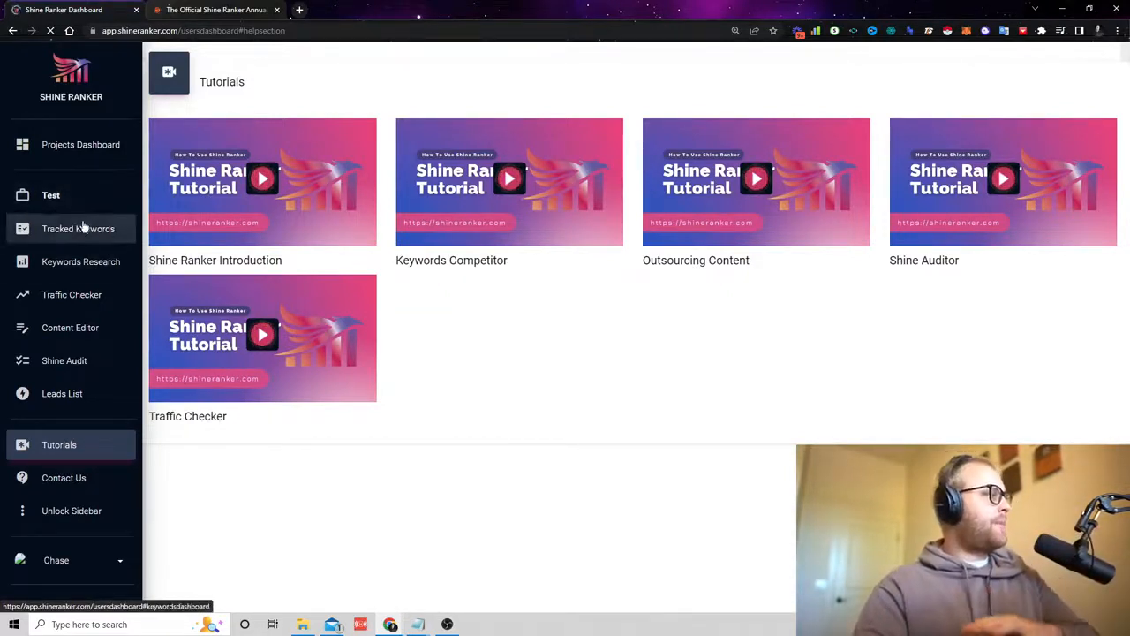
pyautogui.click(49, 194)
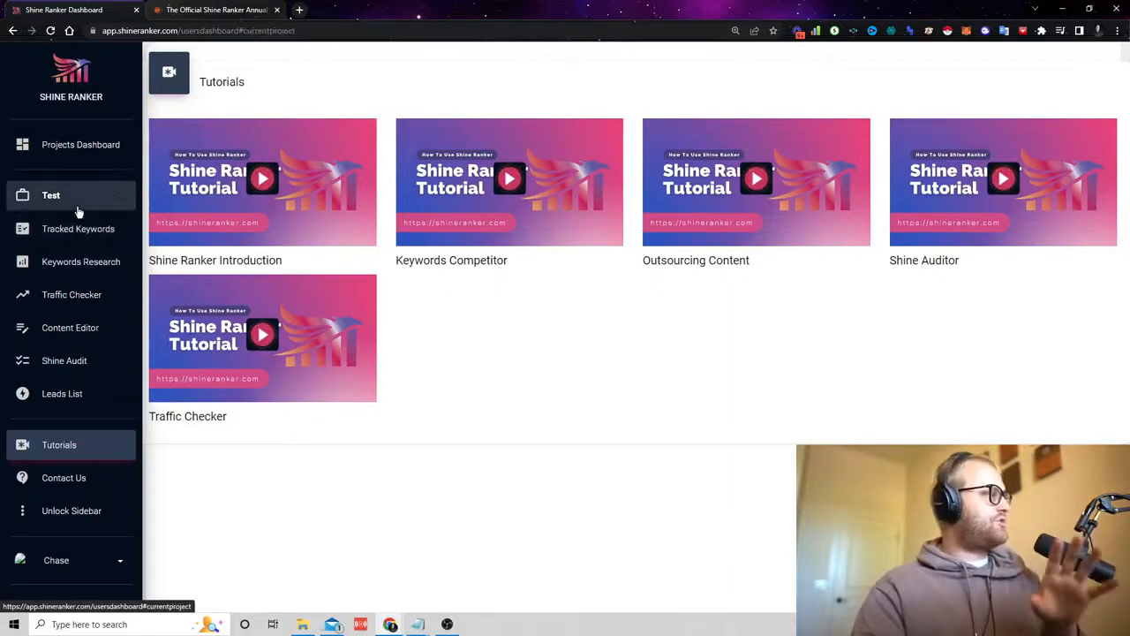
pyautogui.click(81, 144)
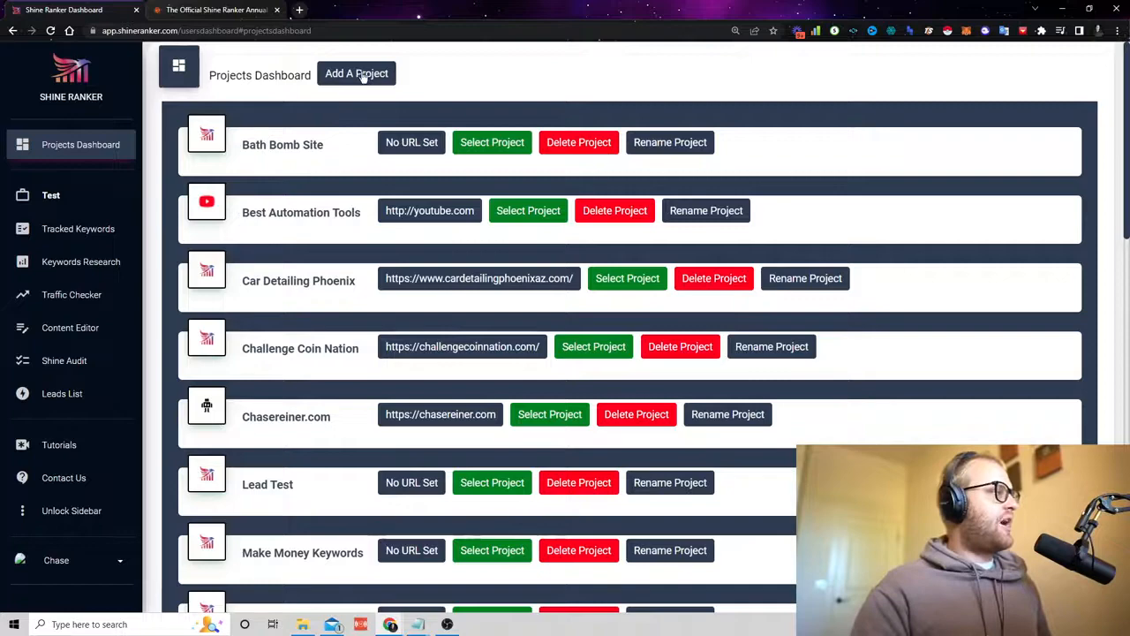
# - Select the Youtube project to view its Keywords Tracker Dashboard
pyautogui.click(357, 74)
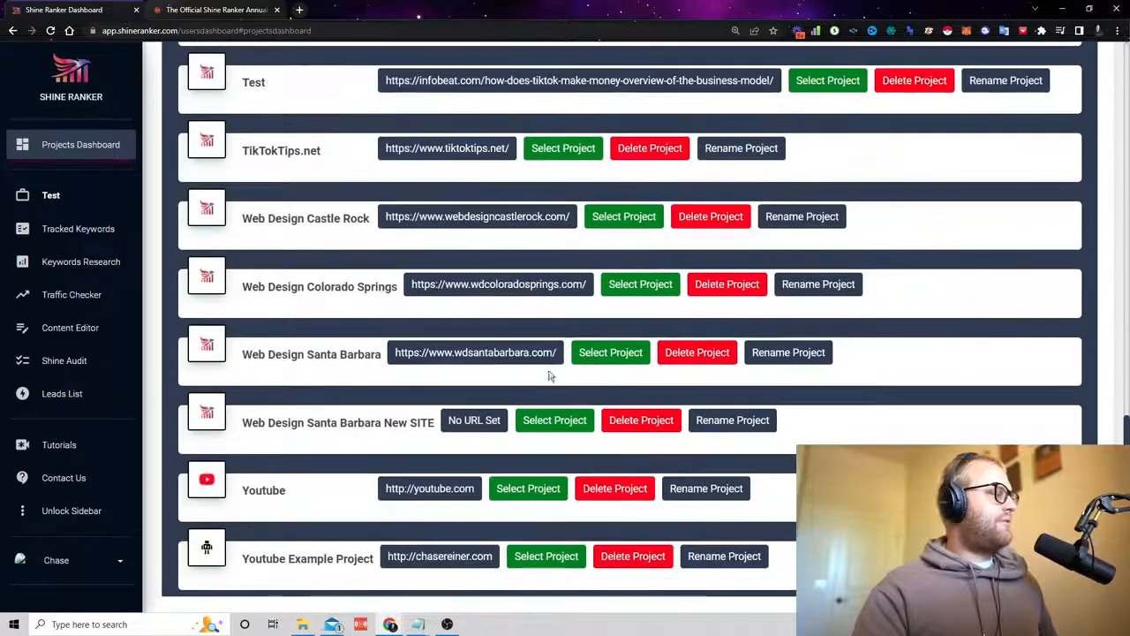
pyautogui.click(528, 487)
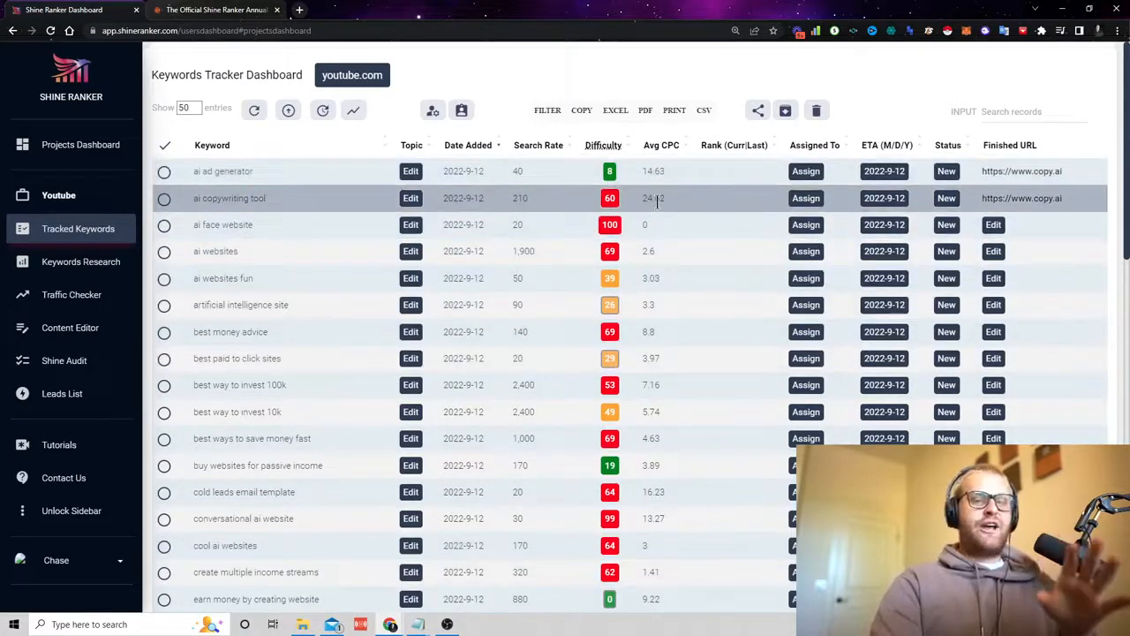
pyautogui.moveTo(727, 205)
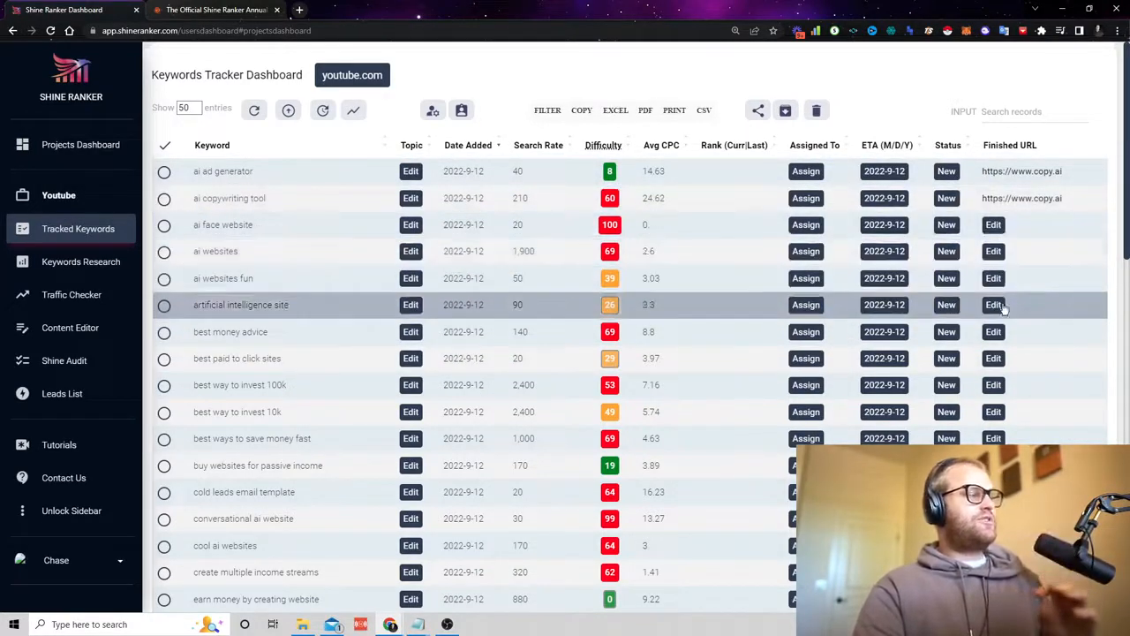
pyautogui.moveTo(1022, 407)
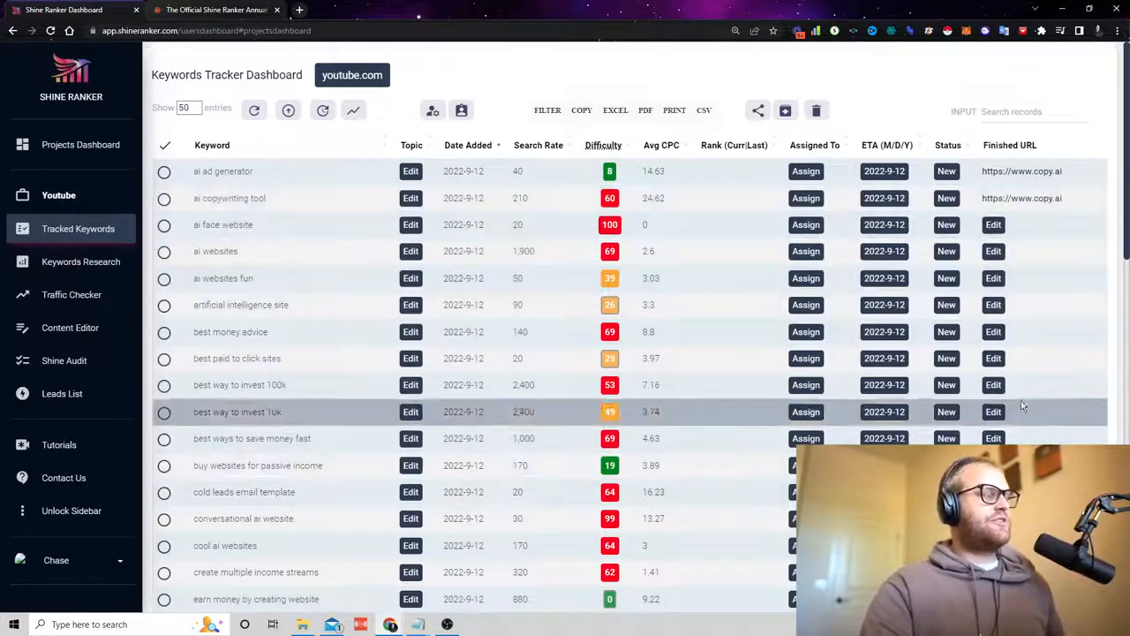
# - Review the tracked keywords table, then switch to the Keywords Research page
pyautogui.click(992, 411)
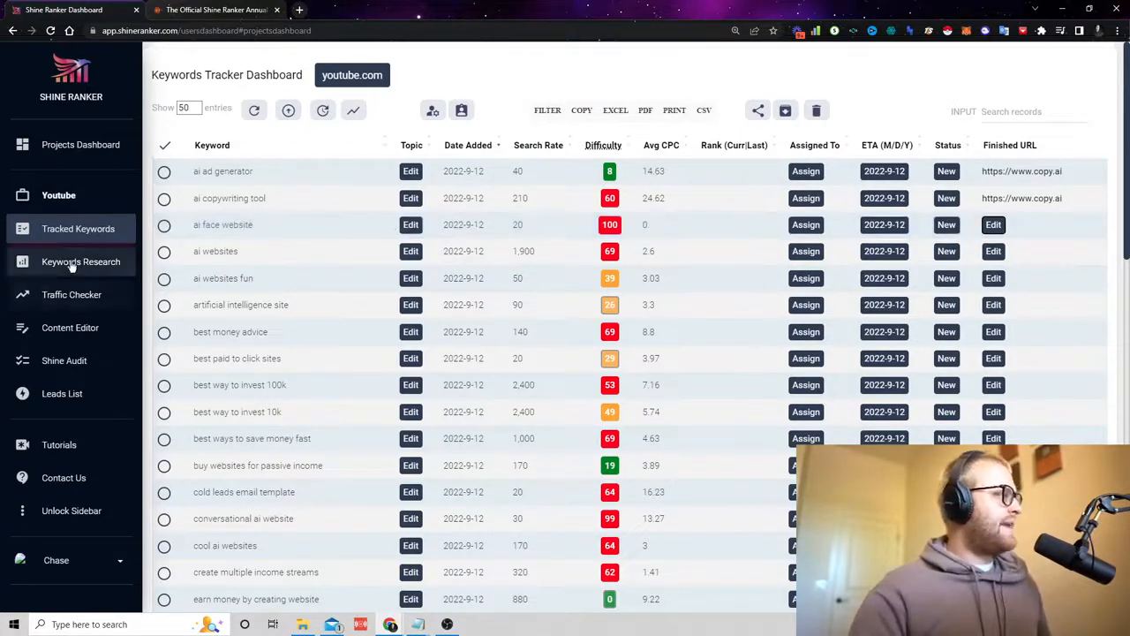
pyautogui.click(82, 262)
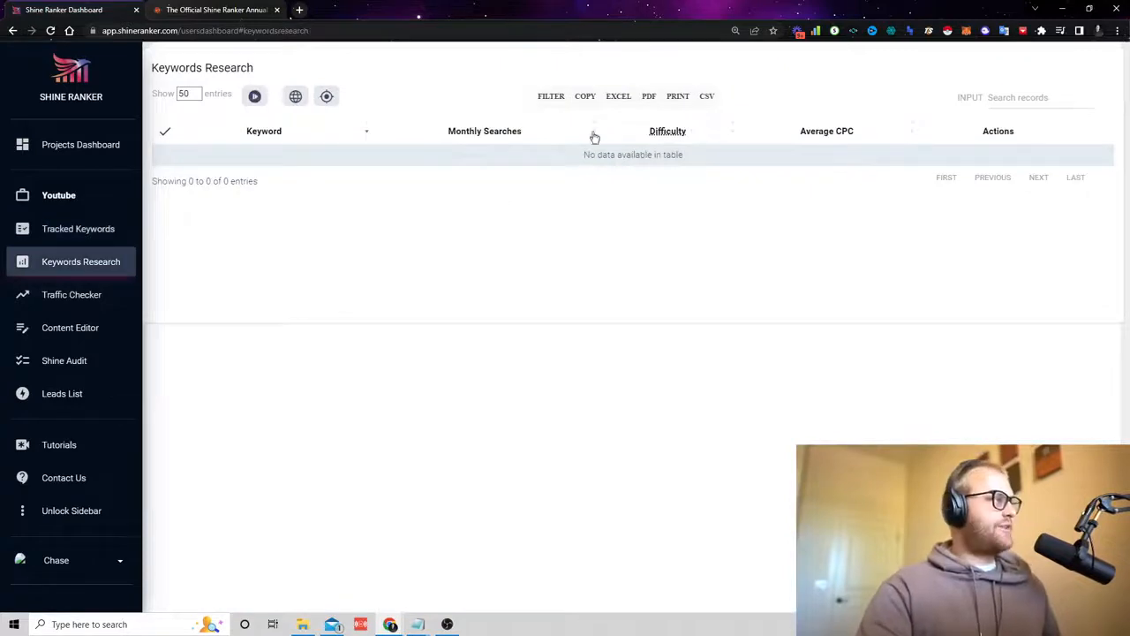
# - Submit tiktok marketing, make money online and ai bots as seed keywords for research
pyautogui.click(254, 95)
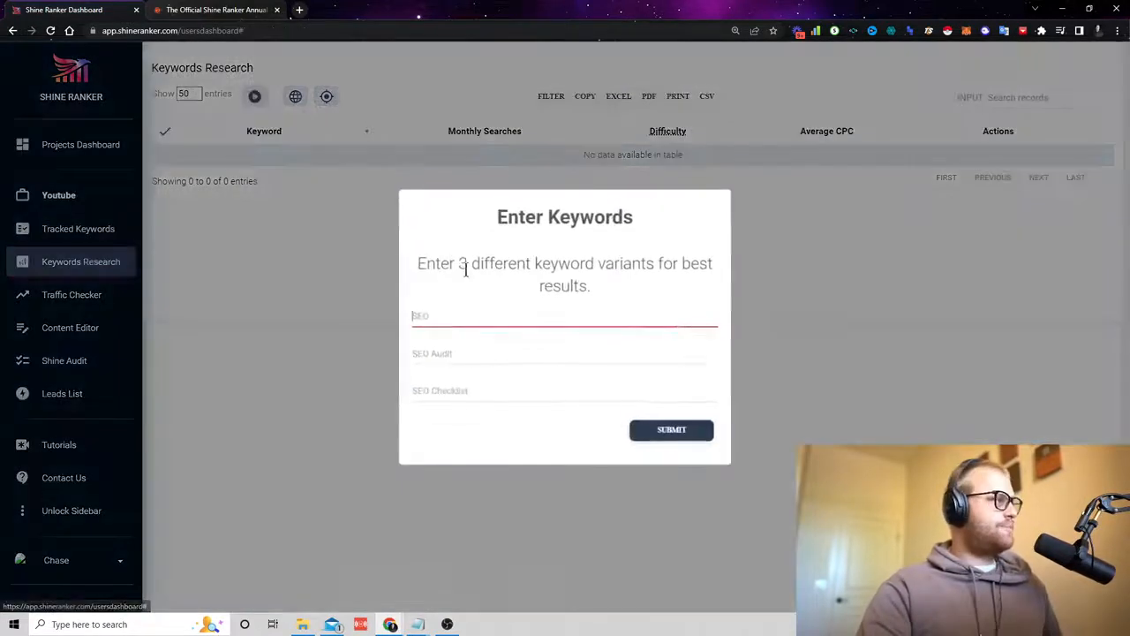
pyautogui.click(671, 429)
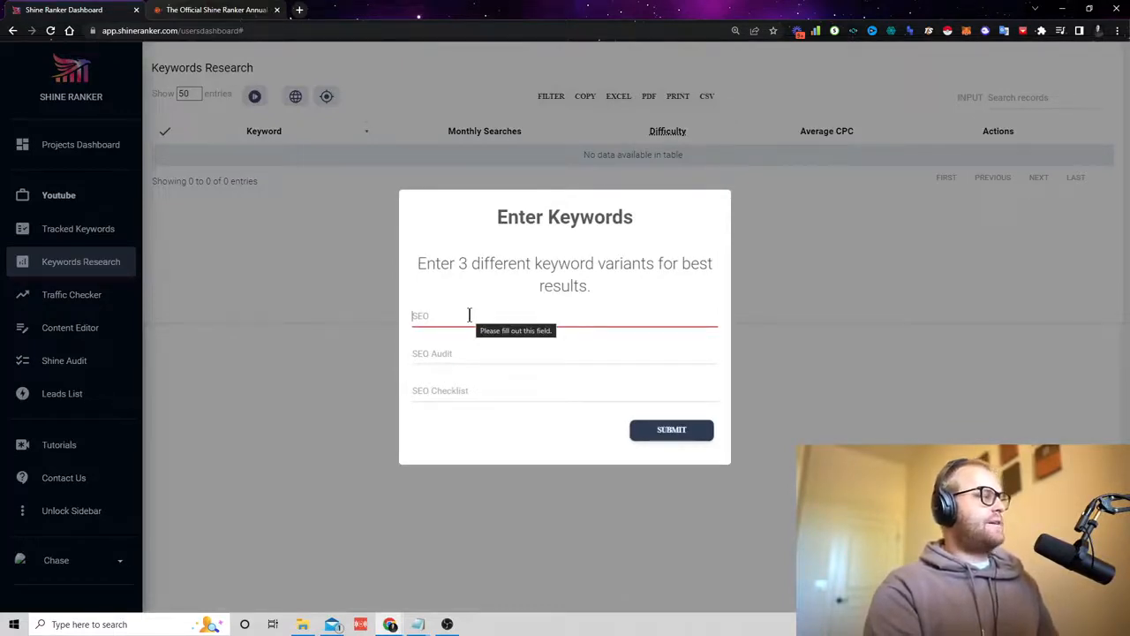
pyautogui.write('tiktok marketing')
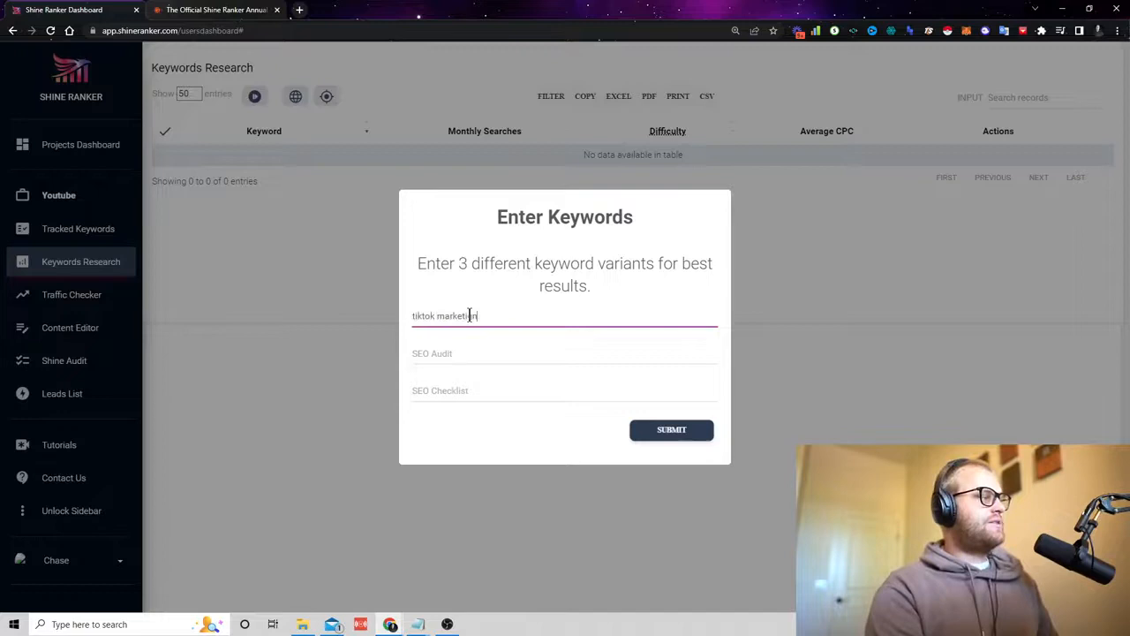
pyautogui.press('Backspace')
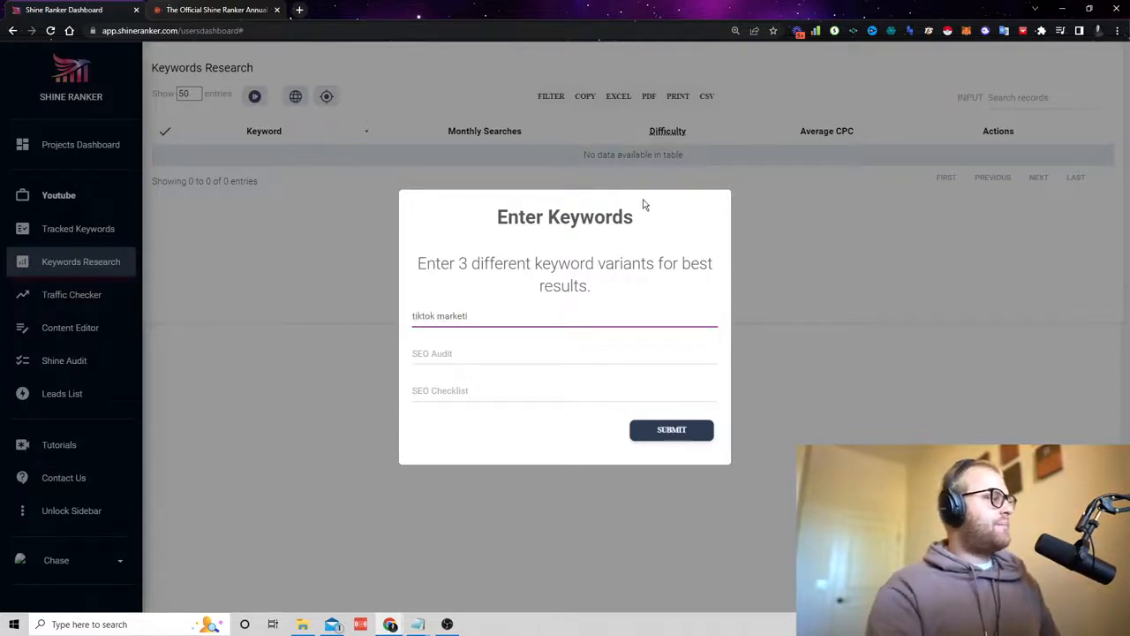
pyautogui.write('make money o')
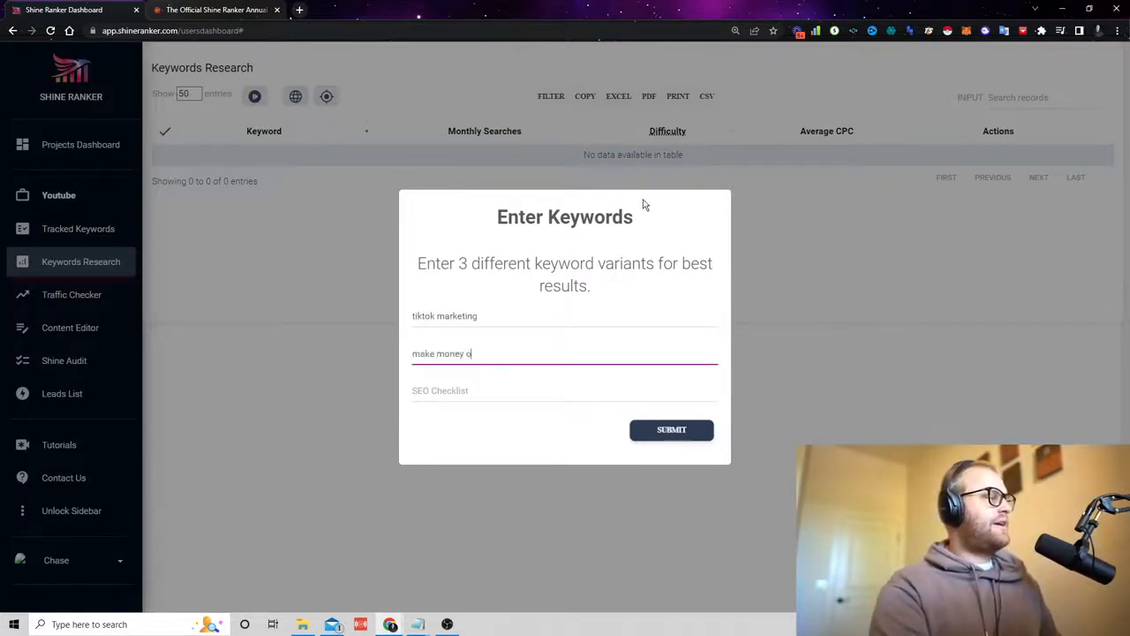
pyautogui.write('ai bots')
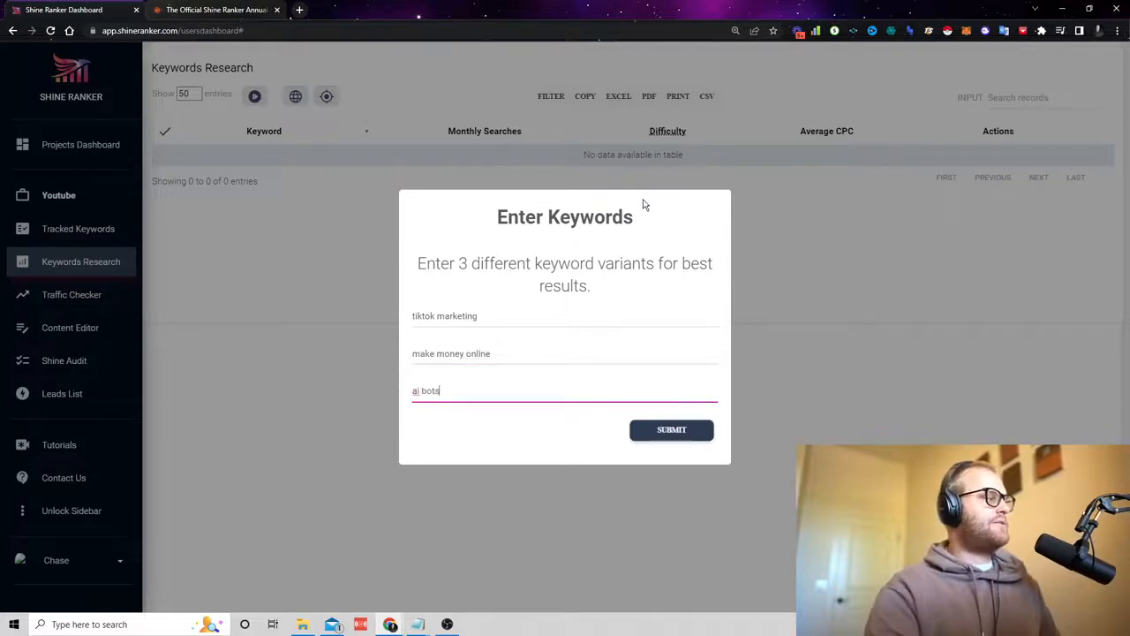
pyautogui.click(671, 430)
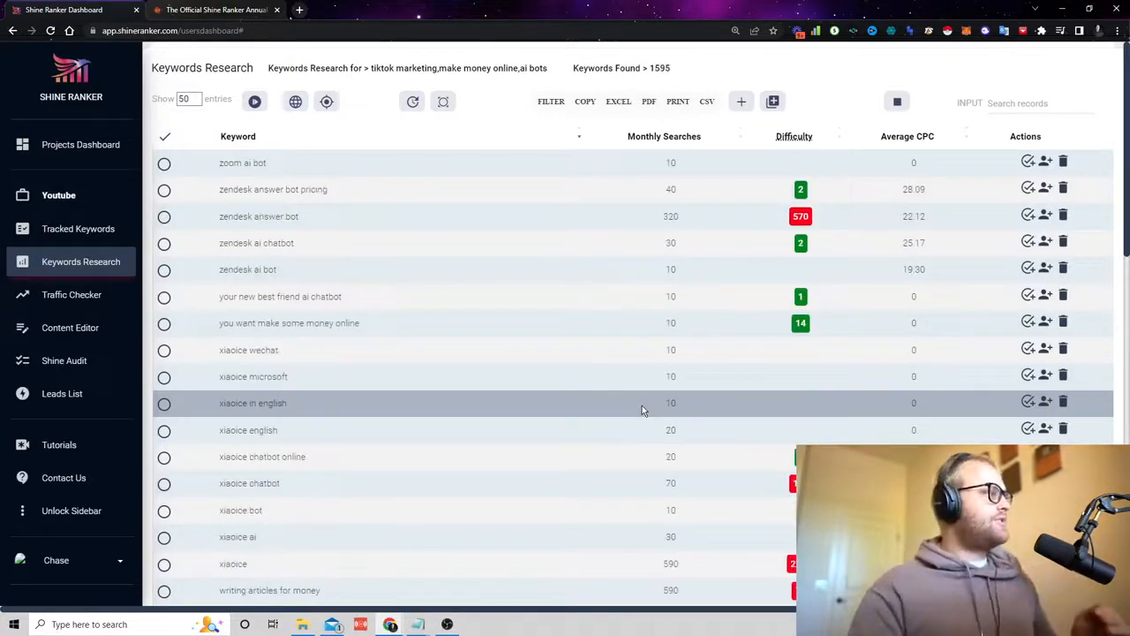
# - Scroll through the 1595 keyword results sorted by monthly searches, then move to Traffic Checker
pyautogui.scroll(-3)
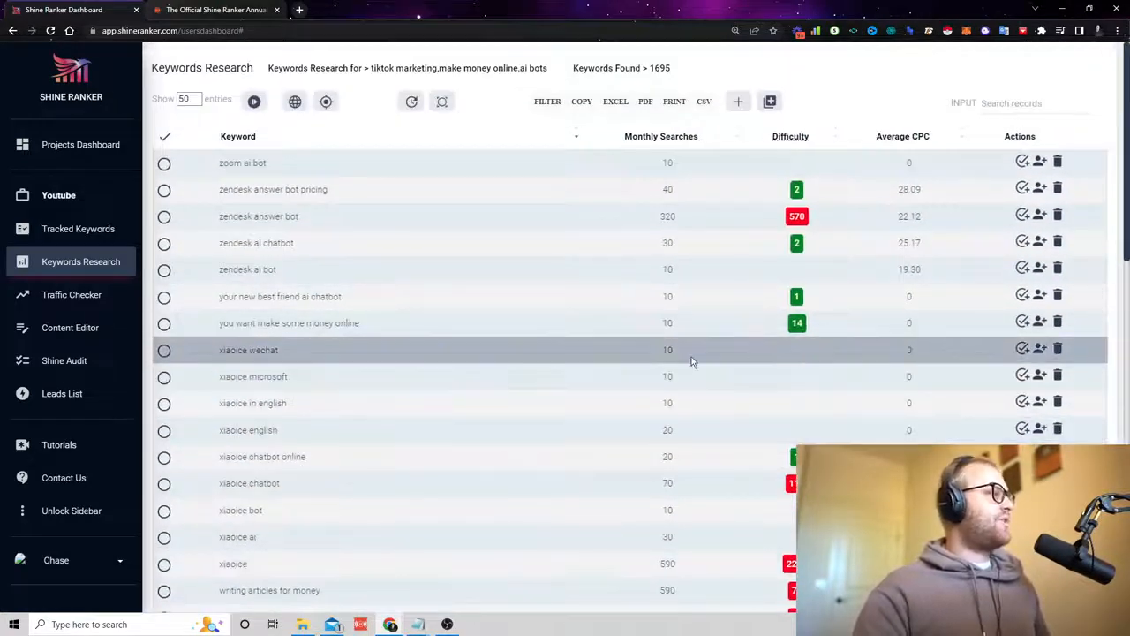
pyautogui.moveTo(692, 484)
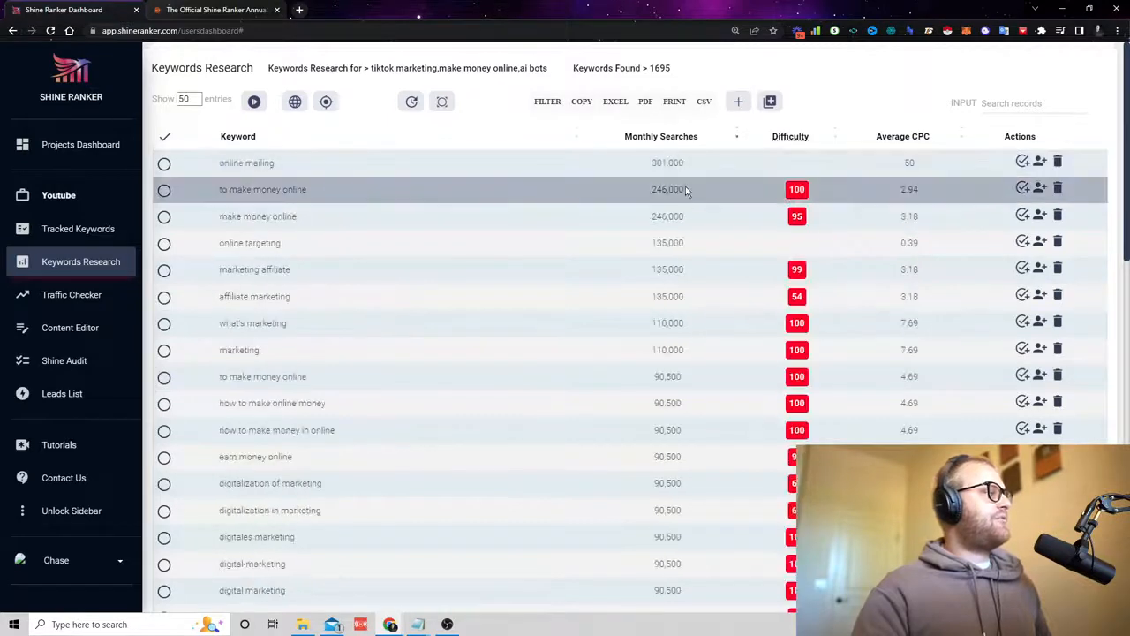
pyautogui.scroll(-3)
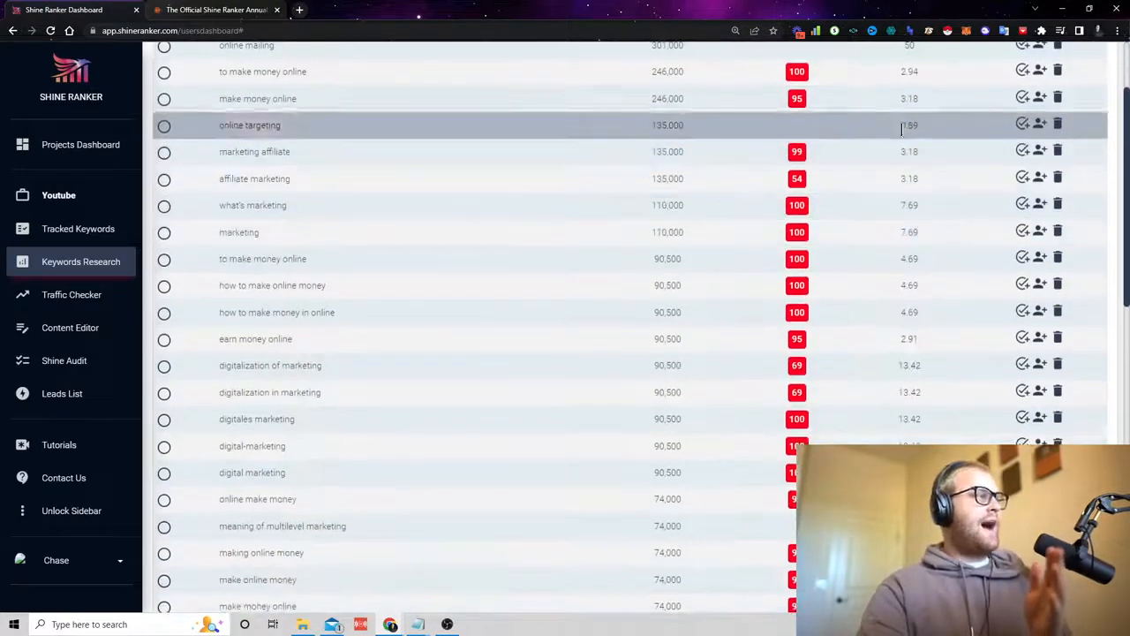
pyautogui.scroll(-3)
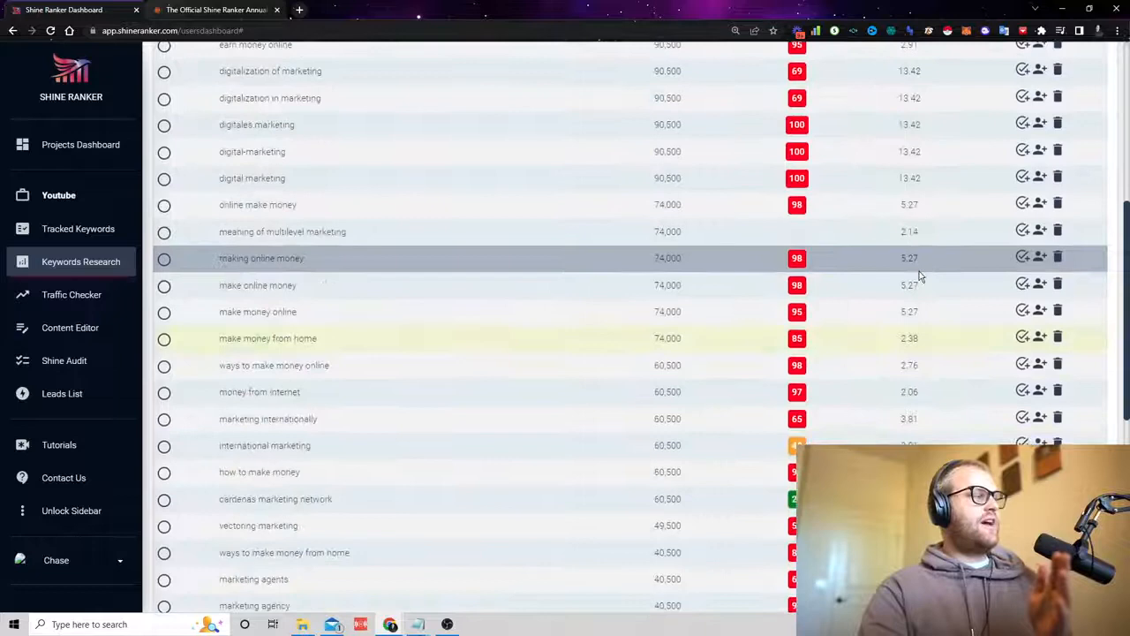
pyautogui.scroll(-3)
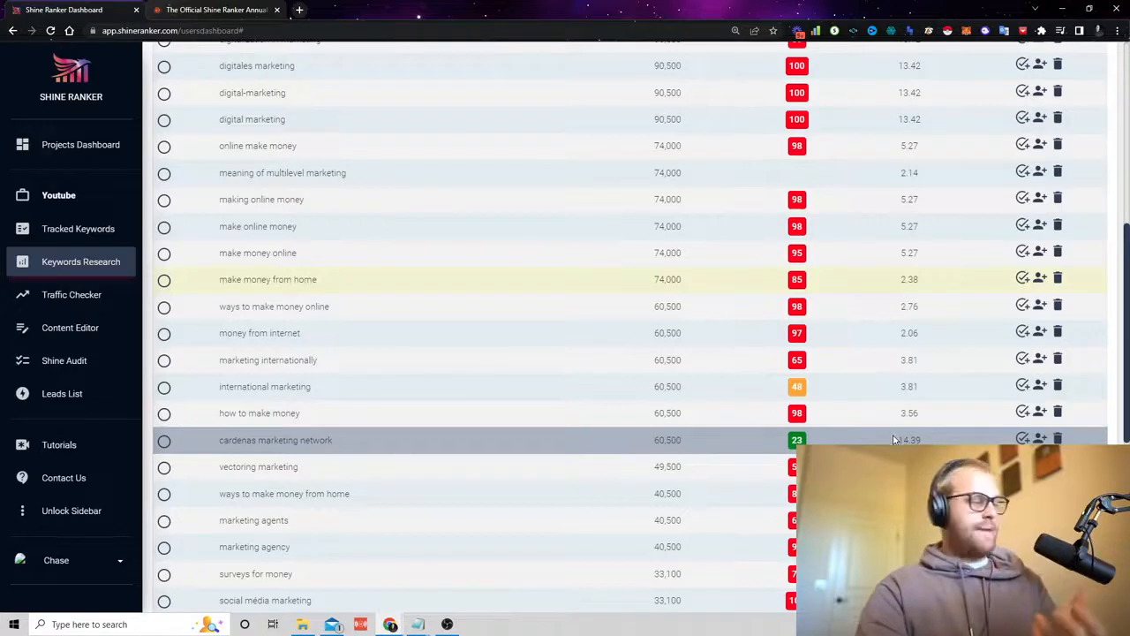
pyautogui.scroll(-3)
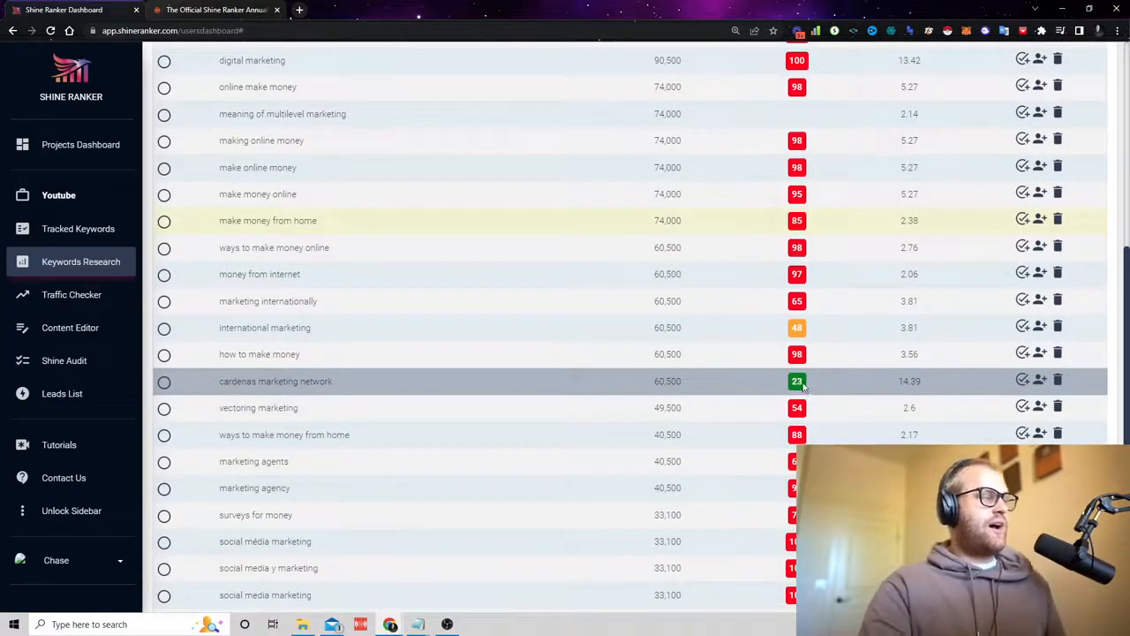
pyautogui.scroll(3)
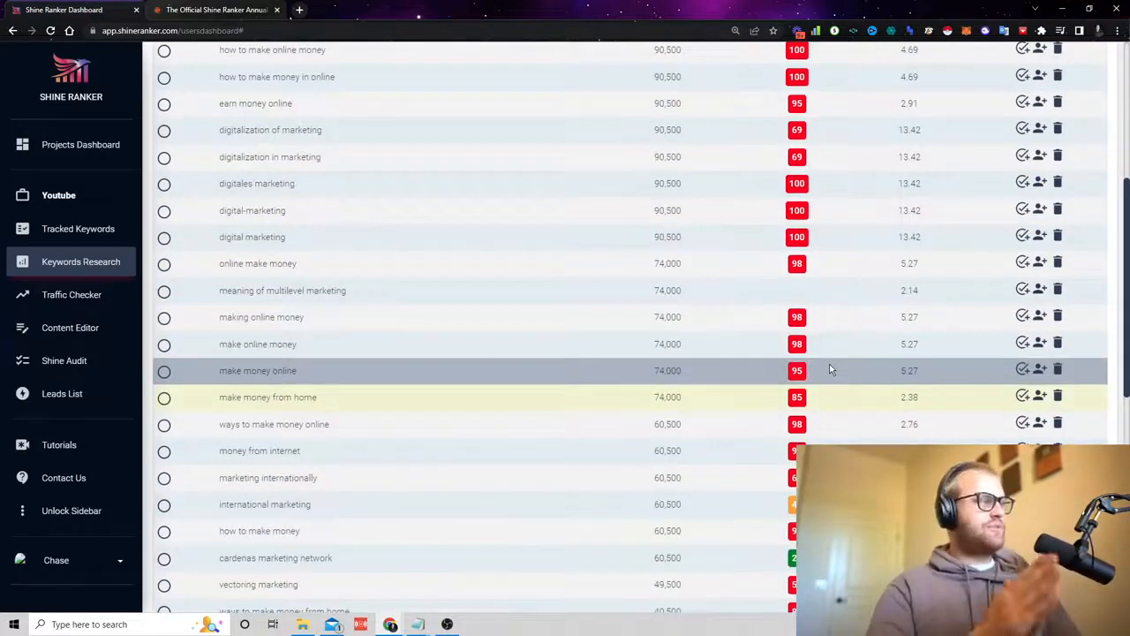
pyautogui.scroll(-3)
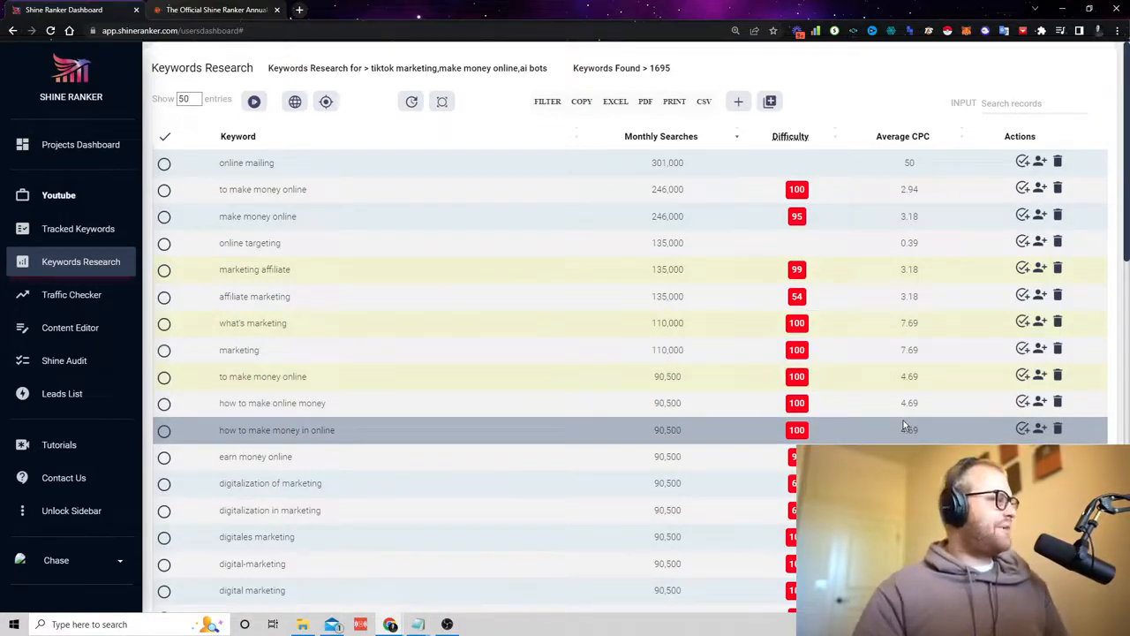
pyautogui.click(71, 293)
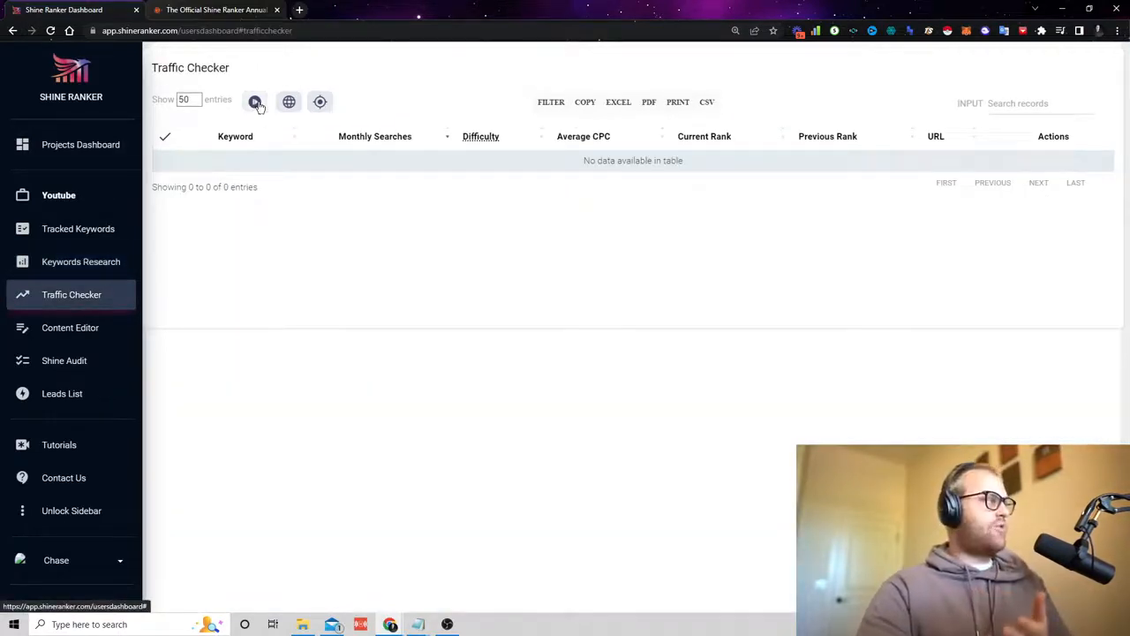
pyautogui.click(254, 101)
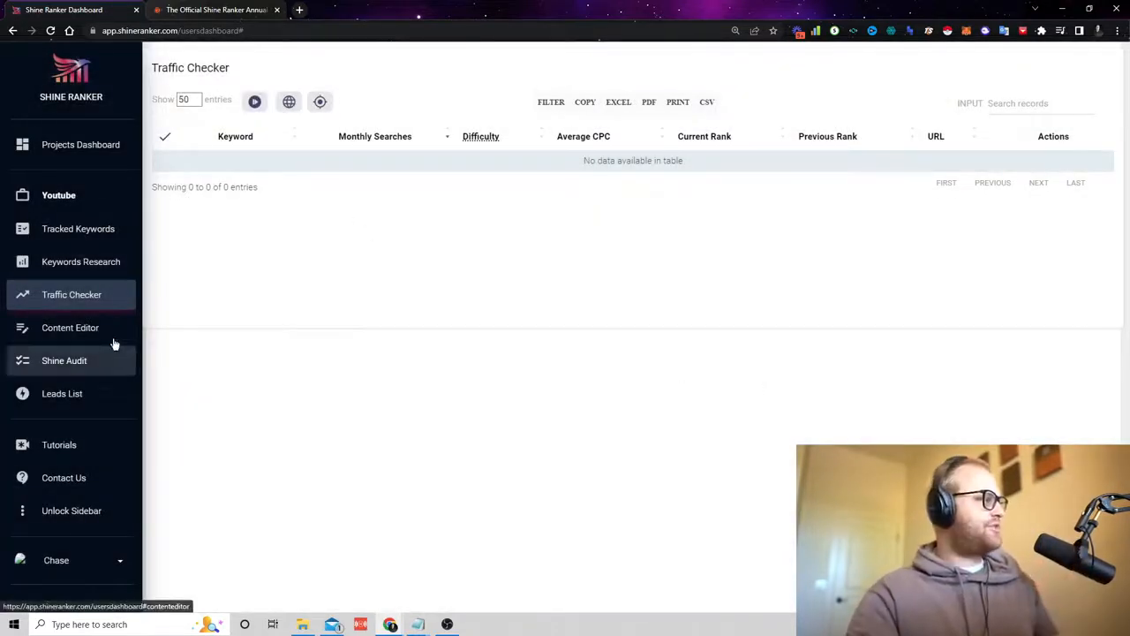
pyautogui.click(71, 327)
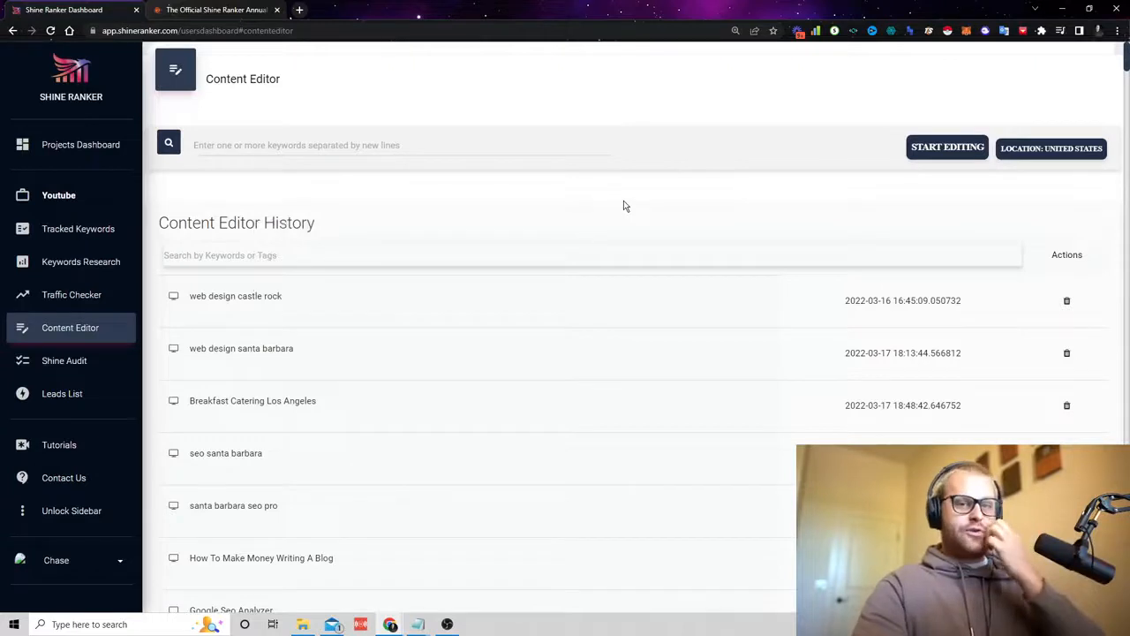
pyautogui.moveTo(269, 344)
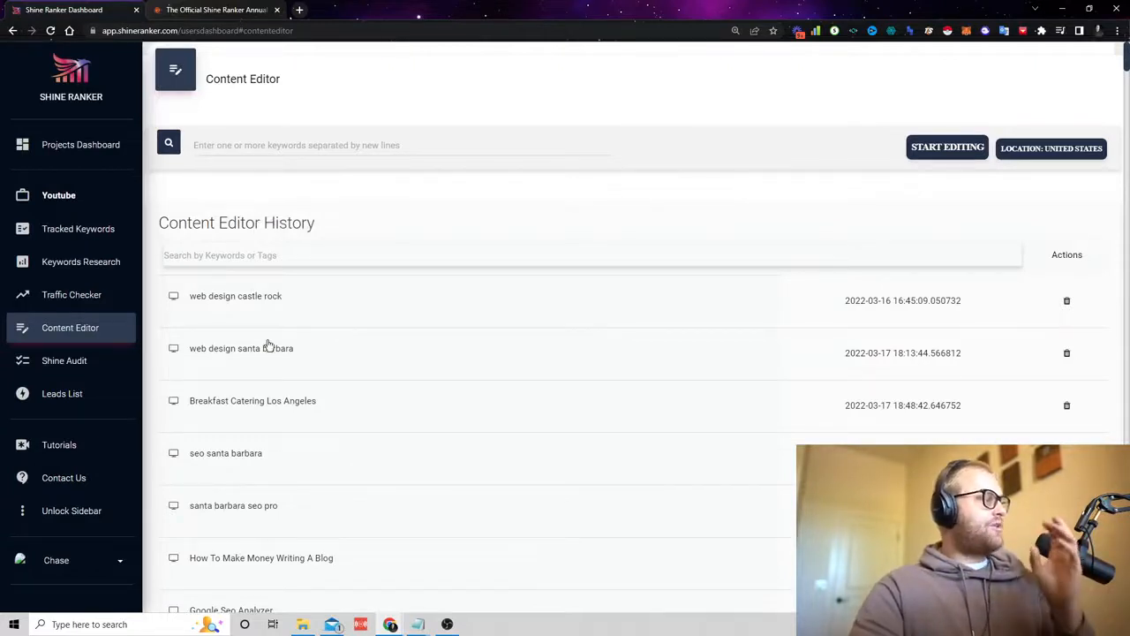
# - Load the 'web design santa barbara' draft from Content Editor History
pyautogui.click(240, 348)
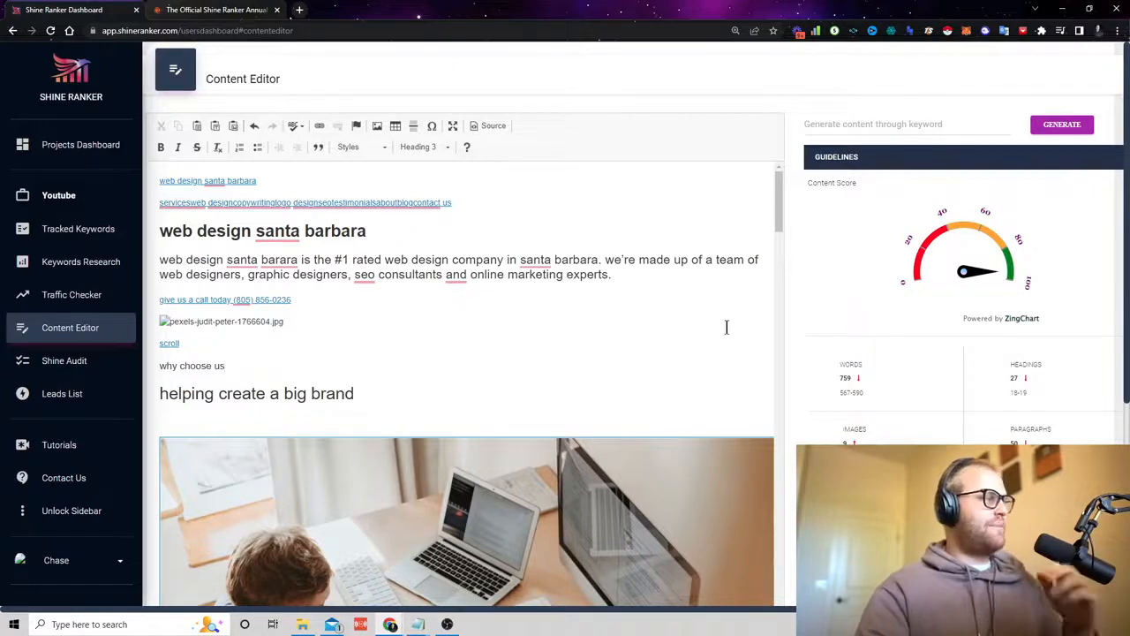
# - Generate AI content for the keyword 'web design' and review the draft's closing paragraph
pyautogui.click(900, 124)
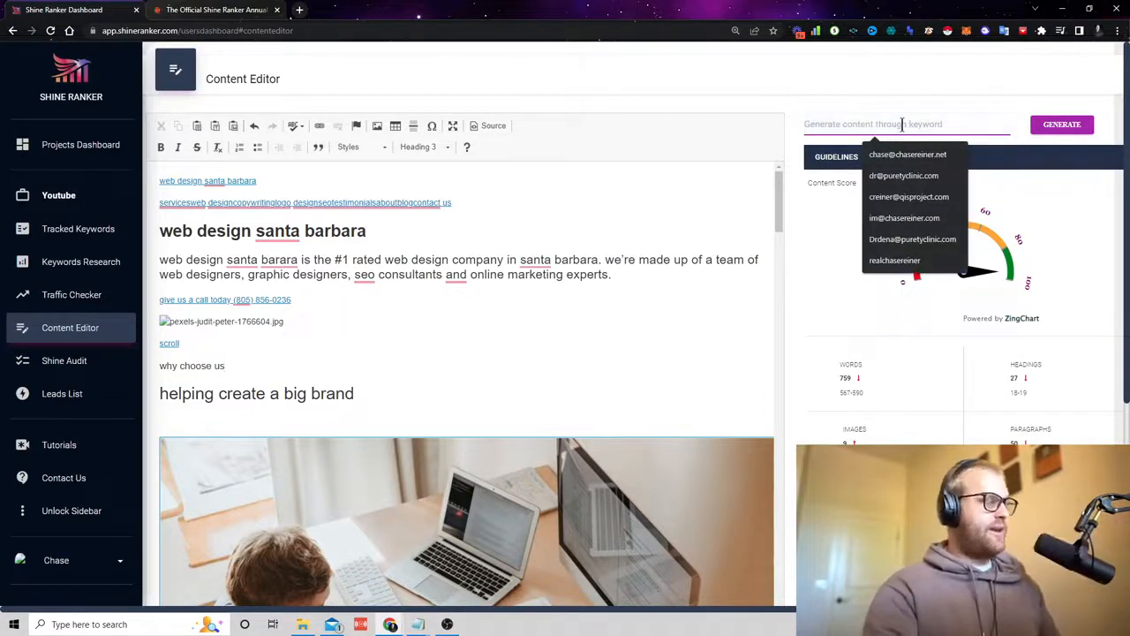
pyautogui.write('web des')
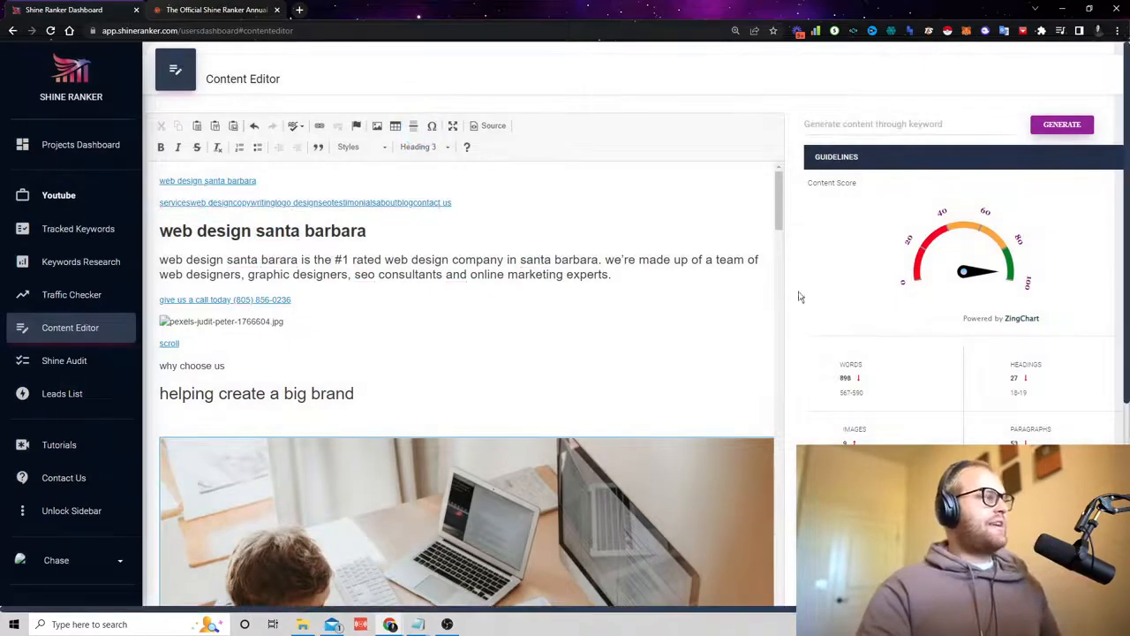
pyautogui.scroll(-3)
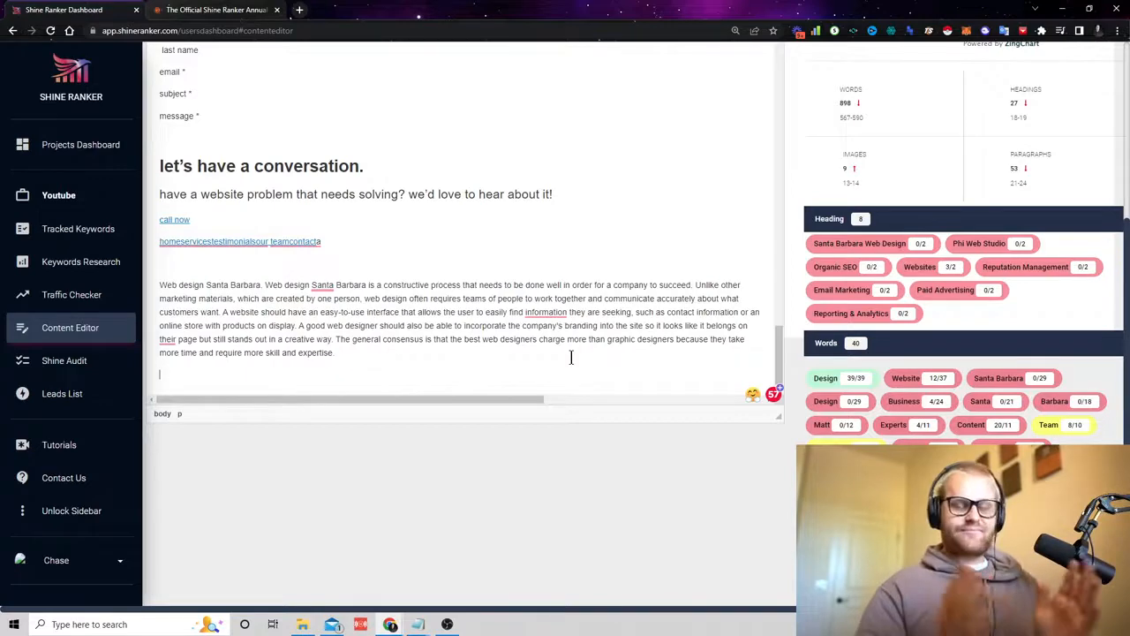
pyautogui.moveTo(60, 445)
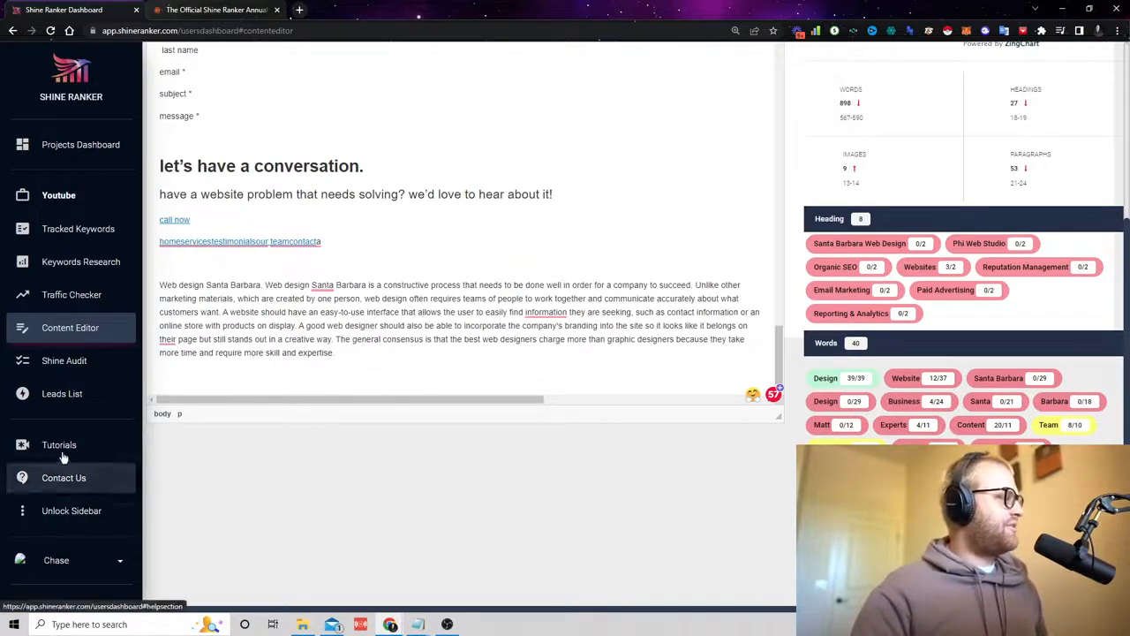
# - Run a Shine Audit on chasereiner.com, which scores 1.7
pyautogui.click(64, 361)
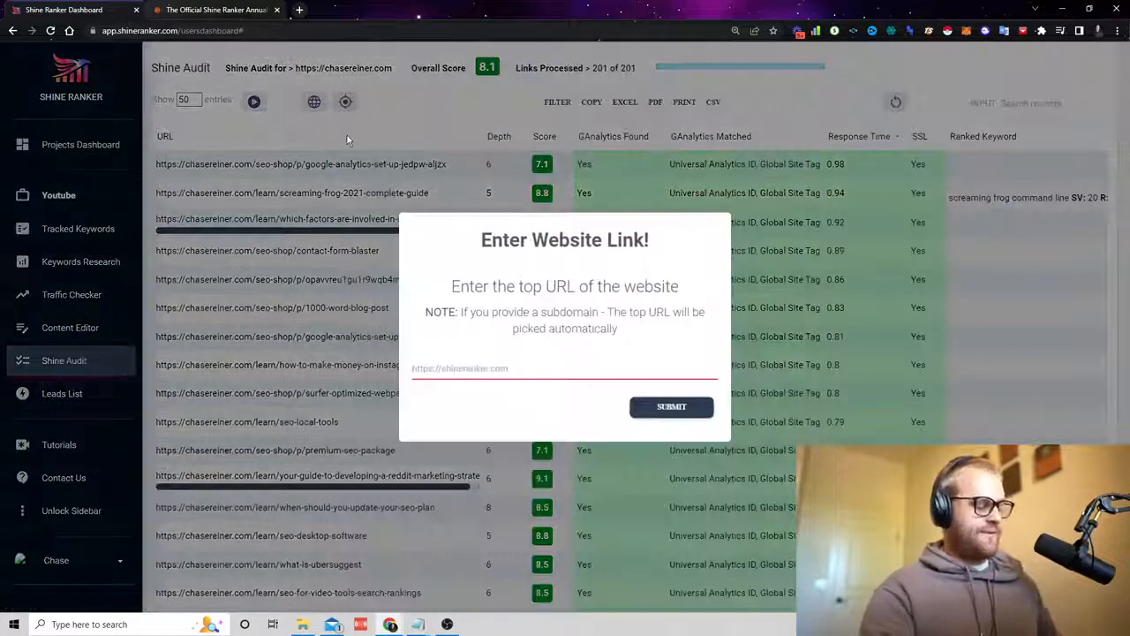
pyautogui.write('chasereienr.co')
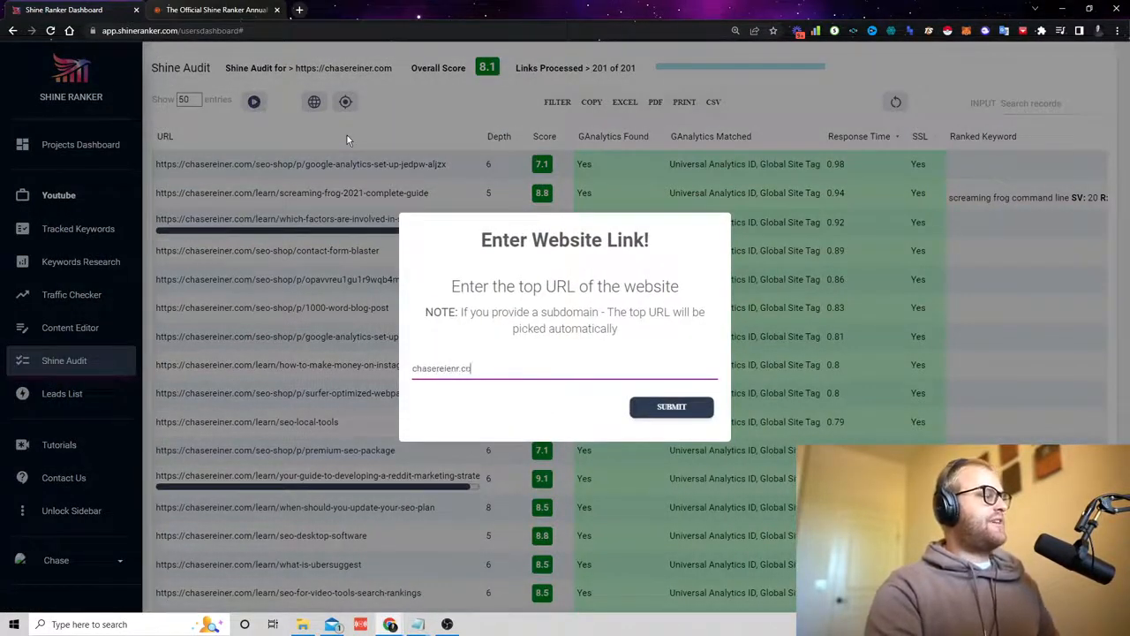
pyautogui.click(671, 406)
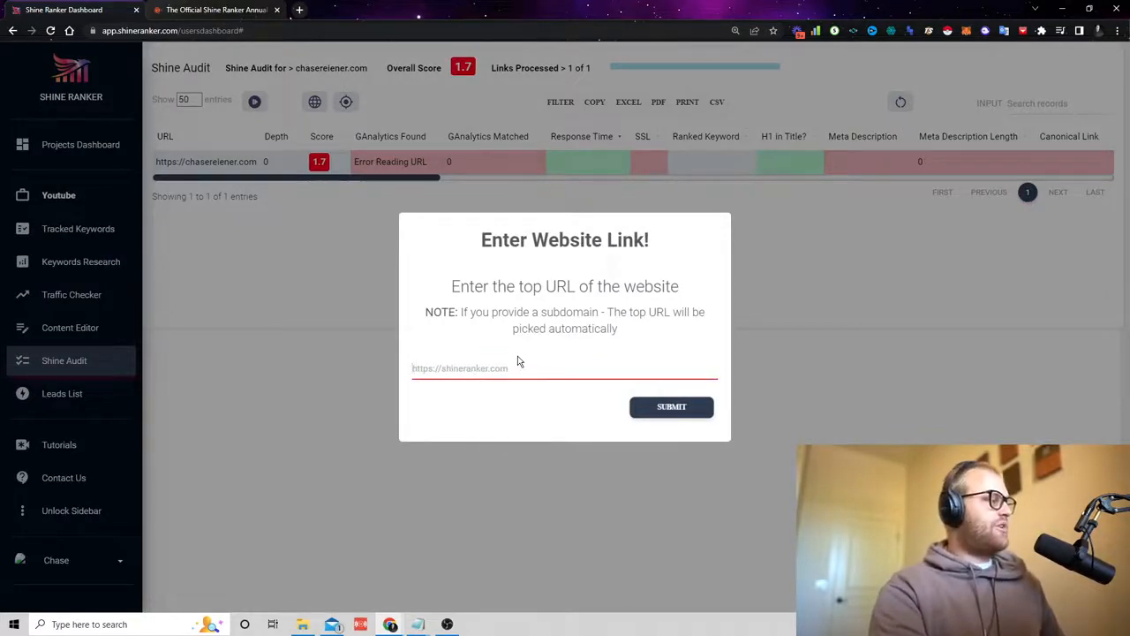
# - Start a second site audit for shineranker.com
pyautogui.write('shi')
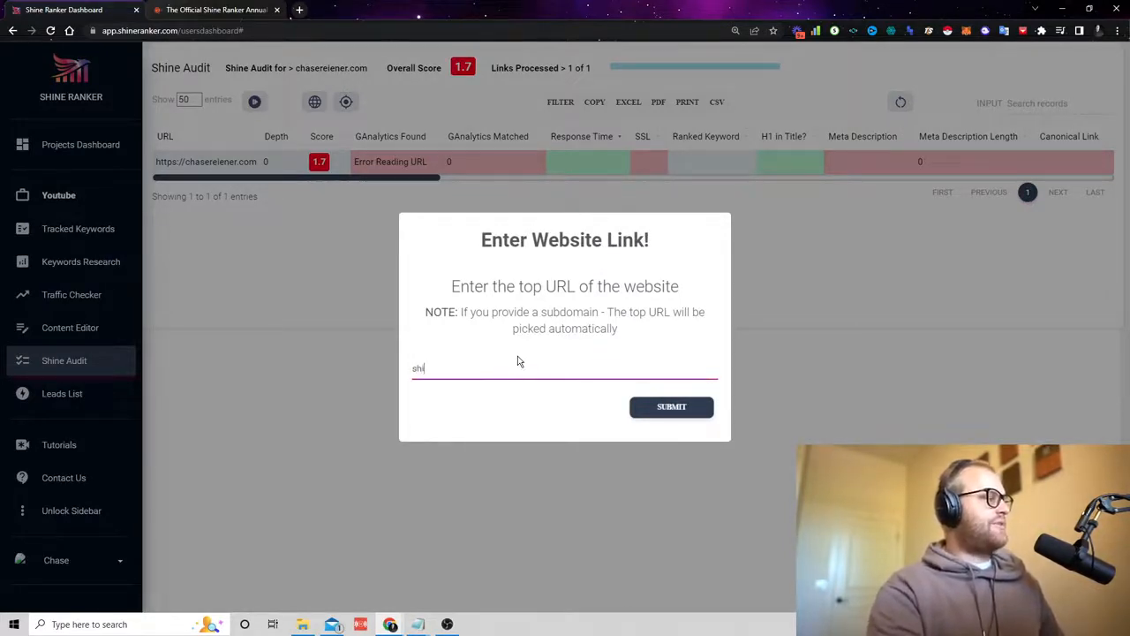
pyautogui.click(671, 406)
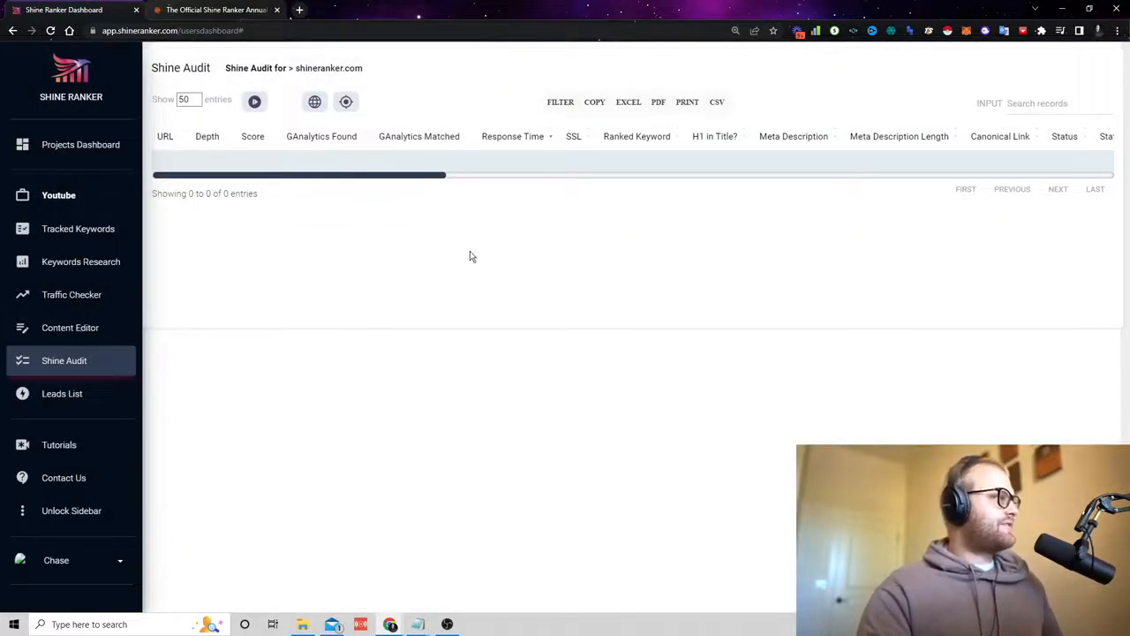
# - Export the finished shineranker.com audit (score 5.5) to Excel and view the downloaded file
pyautogui.click(254, 101)
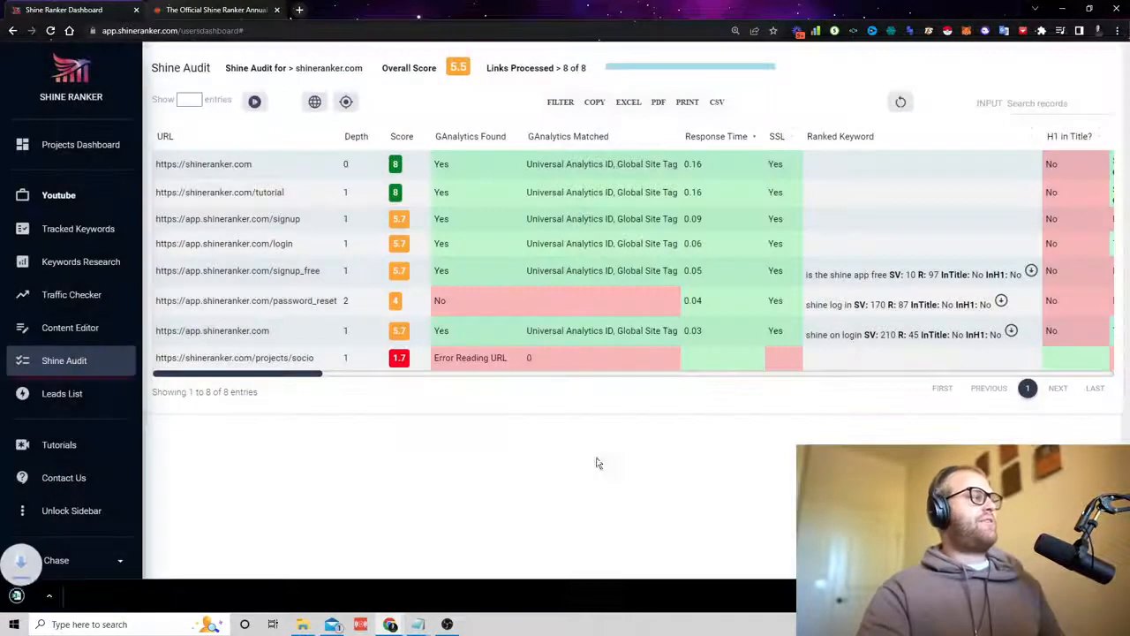
pyautogui.click(629, 100)
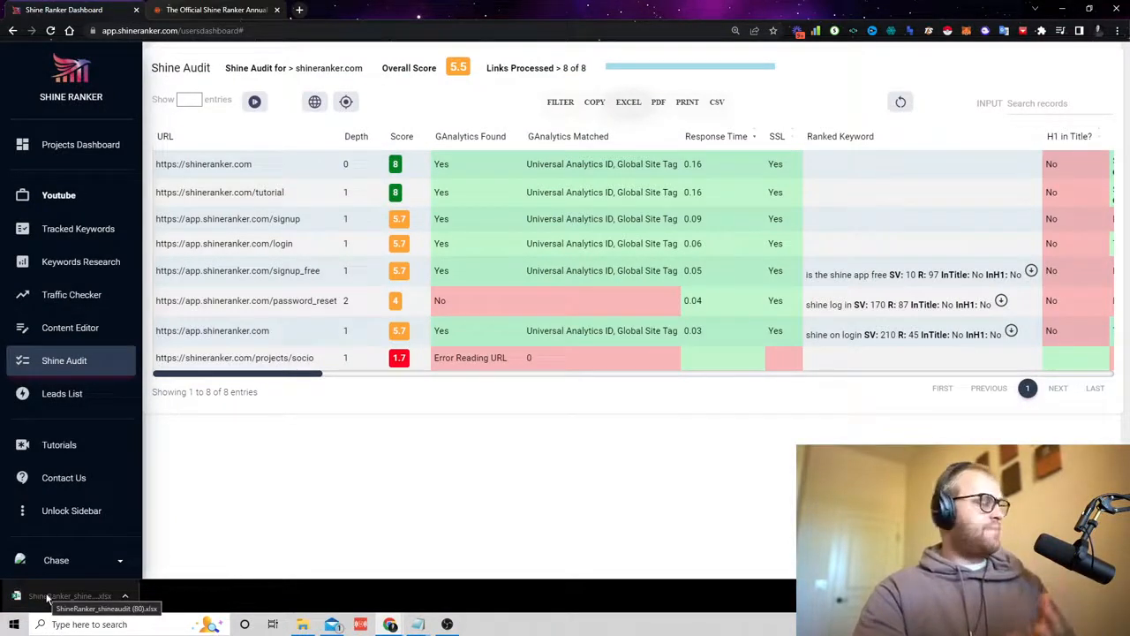
pyautogui.click(67, 595)
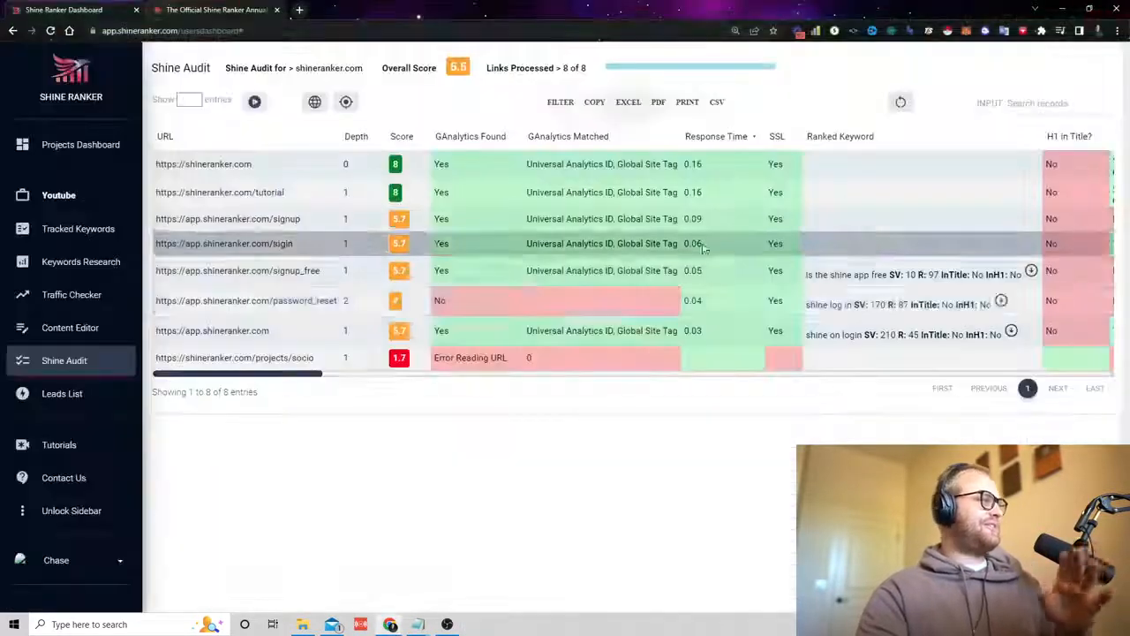
pyautogui.moveTo(442, 392)
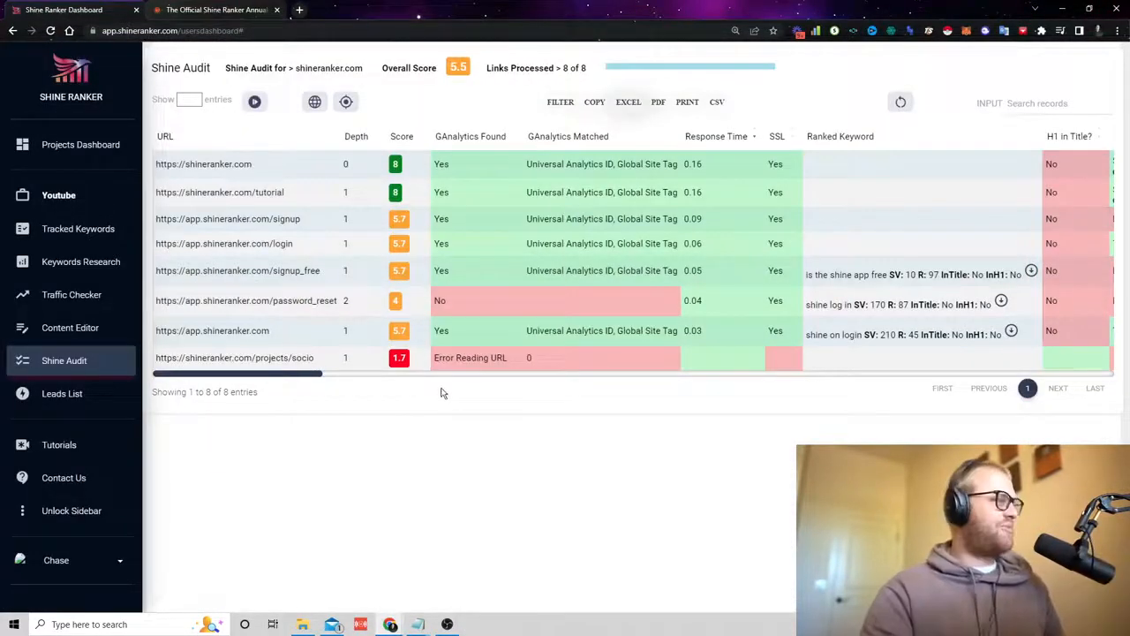
pyautogui.moveTo(62, 392)
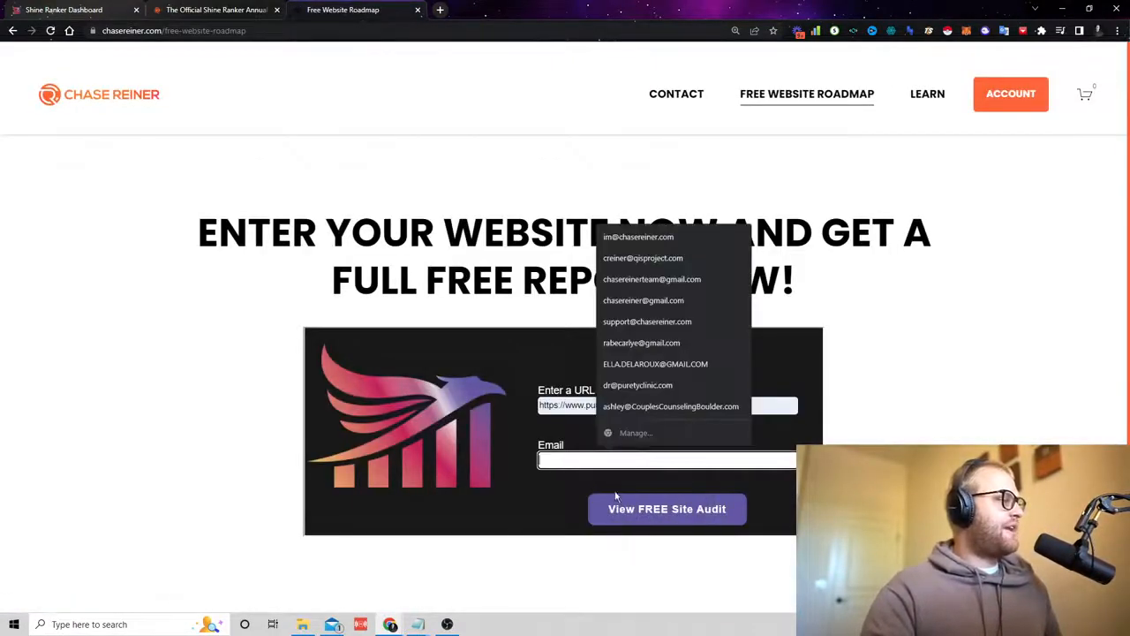
# - Enter an email in the Free Website Roadmap form to request a free site audit
pyautogui.click(668, 508)
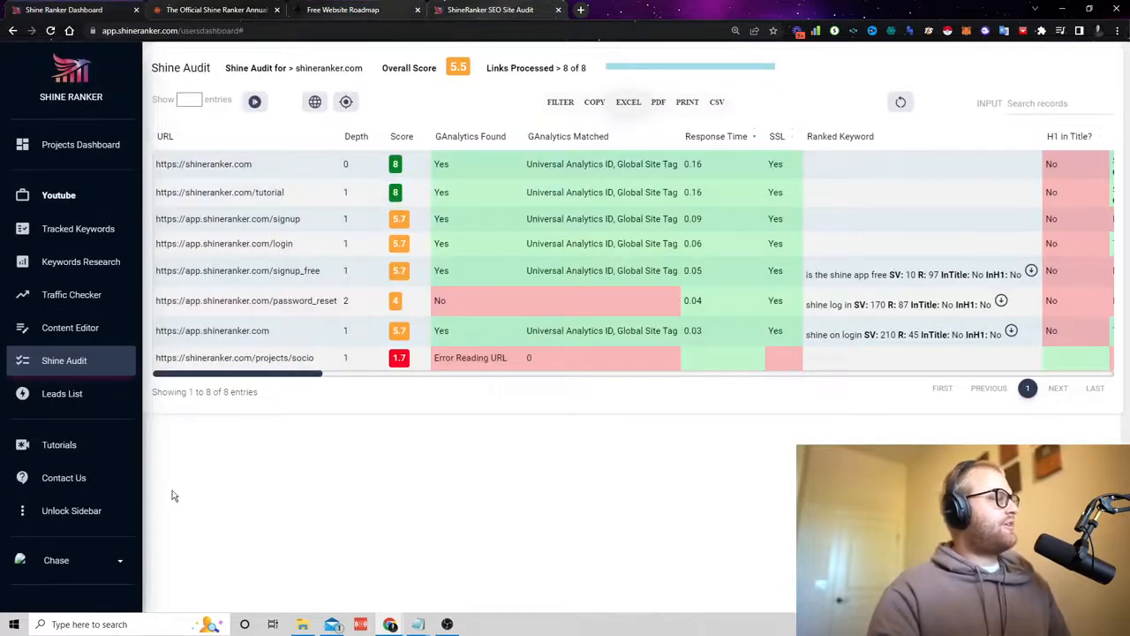
pyautogui.moveTo(83, 187)
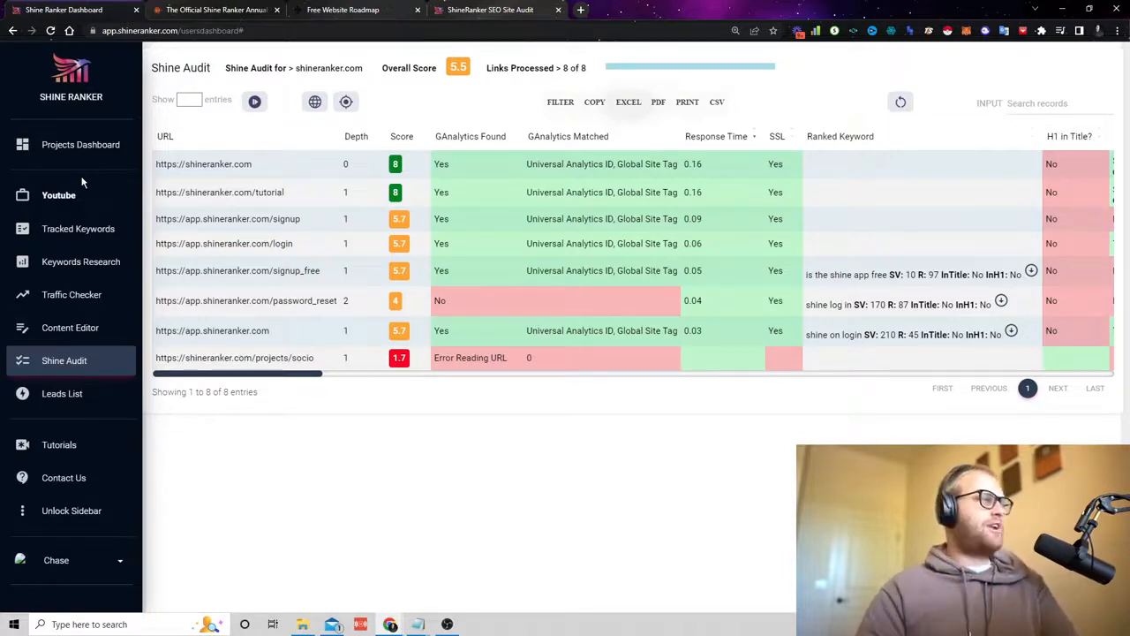
pyautogui.moveTo(268, 318)
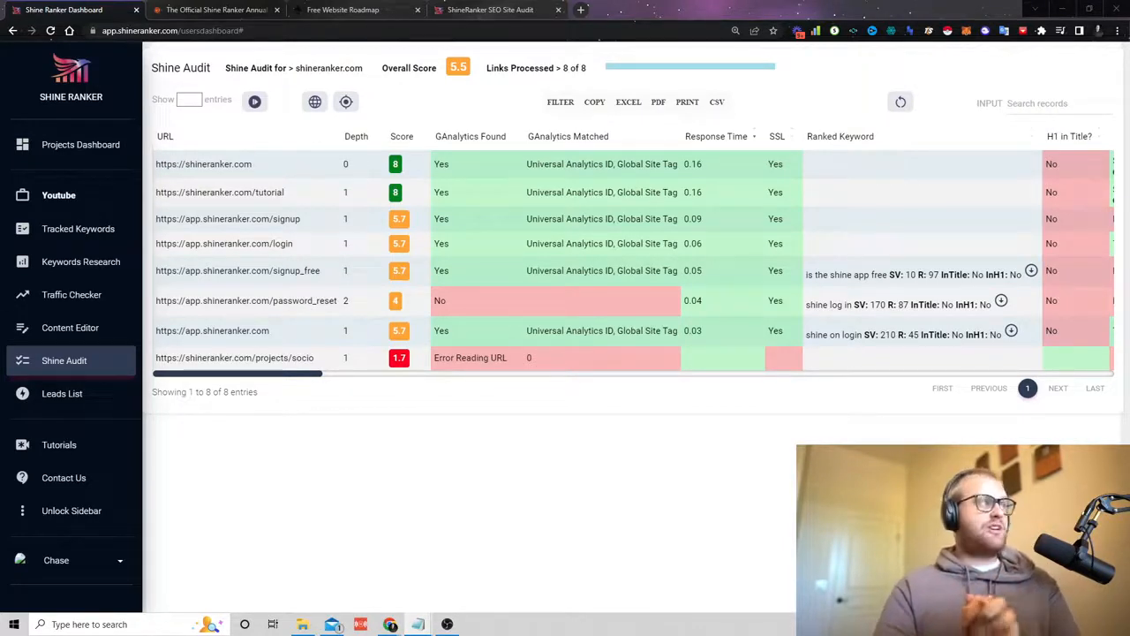
# - Switch to the Shine Ranker homepage opened in a new browser tab
pyautogui.click(579, 11)
pyautogui.write('shineranker.com')
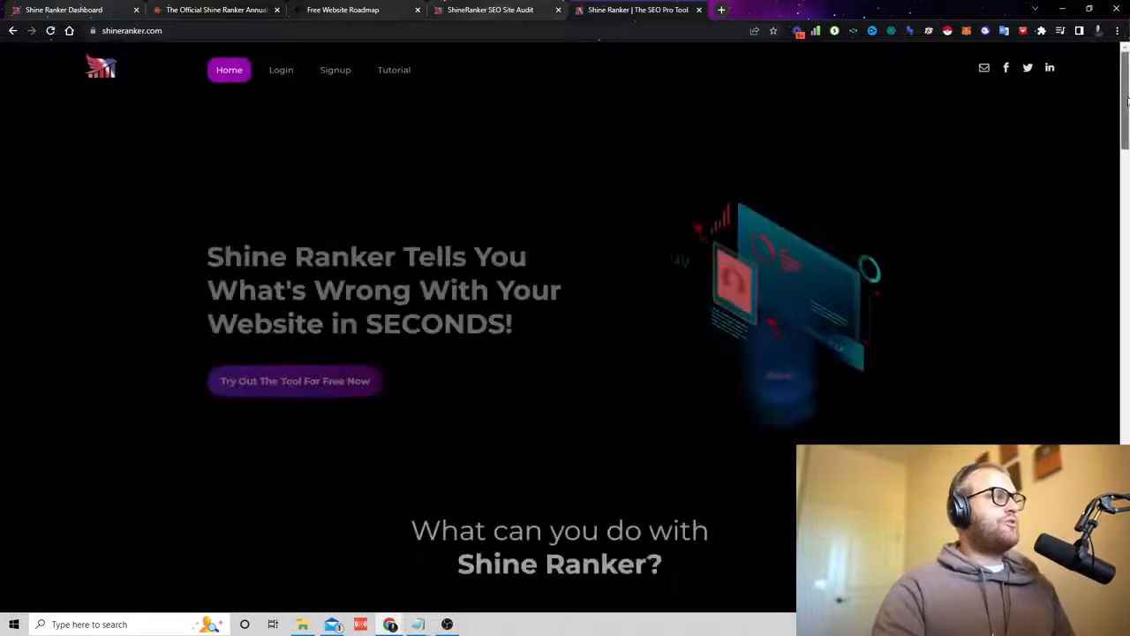
# - Reach the footer and open the 'Become an Affiliate' Partner Swipe document
pyautogui.scroll(-3)
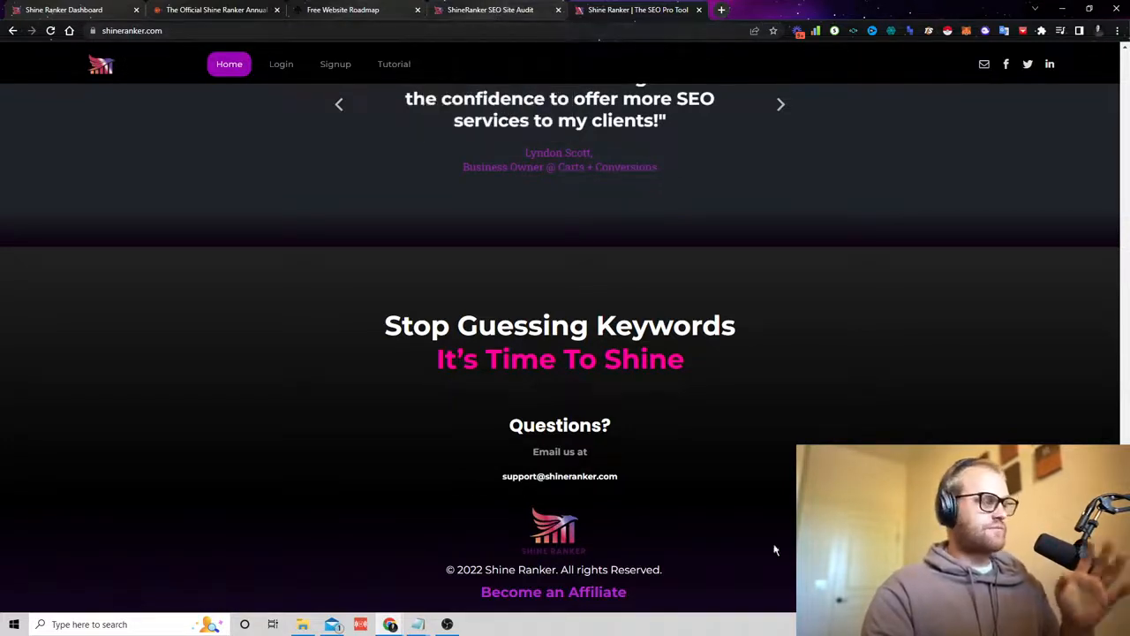
pyautogui.click(720, 10)
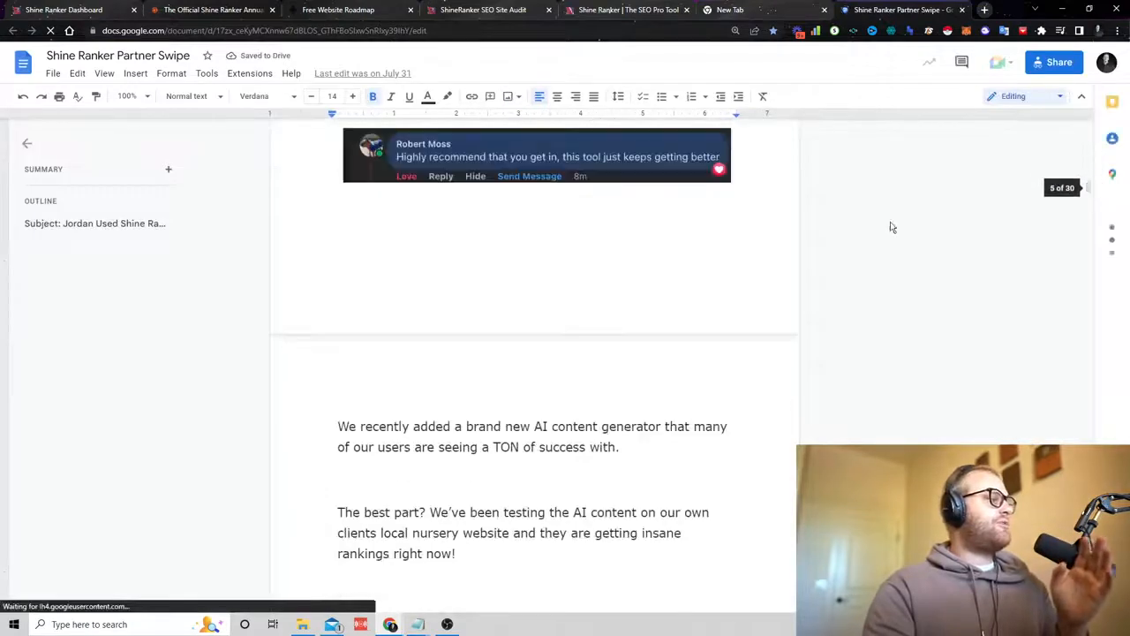
pyautogui.scroll(-3)
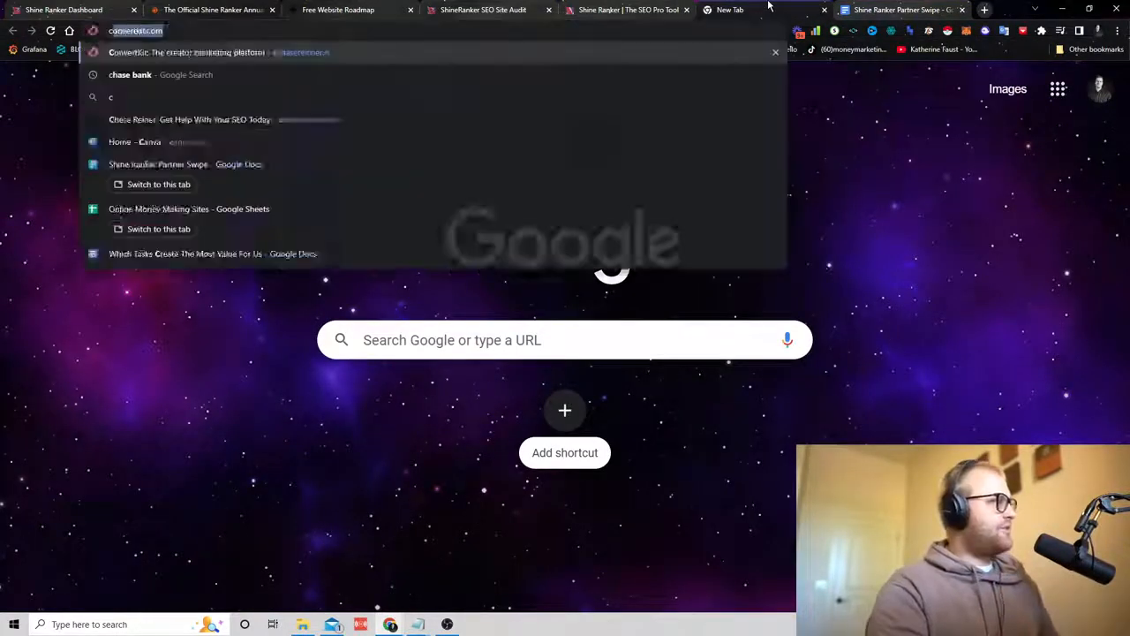
# - Navigate to chasereiner.com/shine to load the Shine Ranker Annual Pass sales page
pyautogui.write('chasereiner.com/shine')
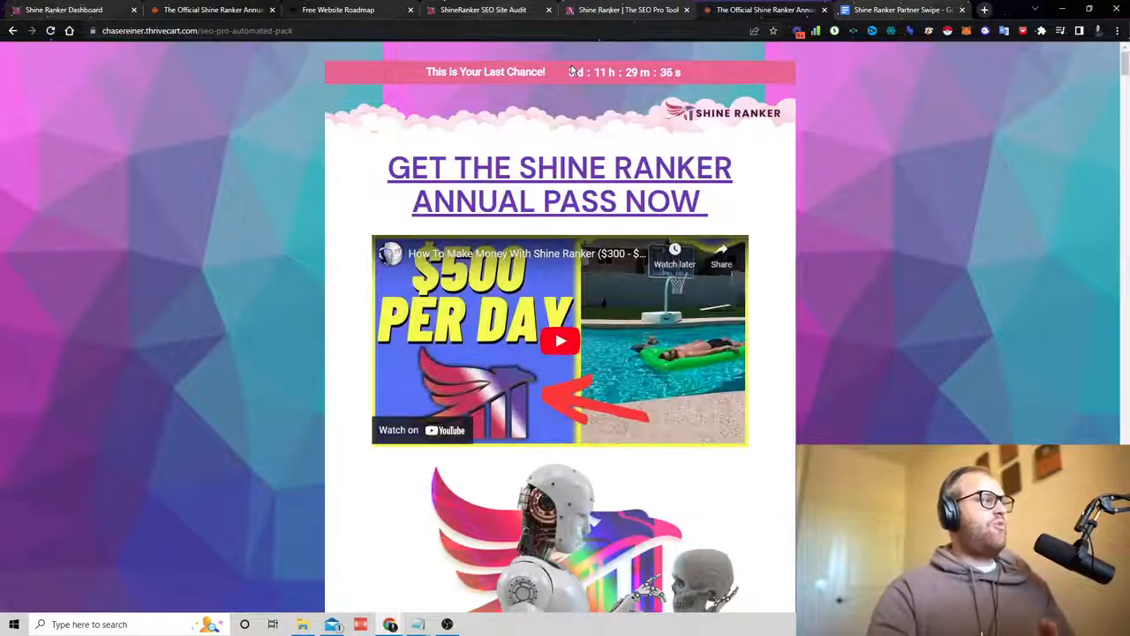
pyautogui.moveTo(1028, 329)
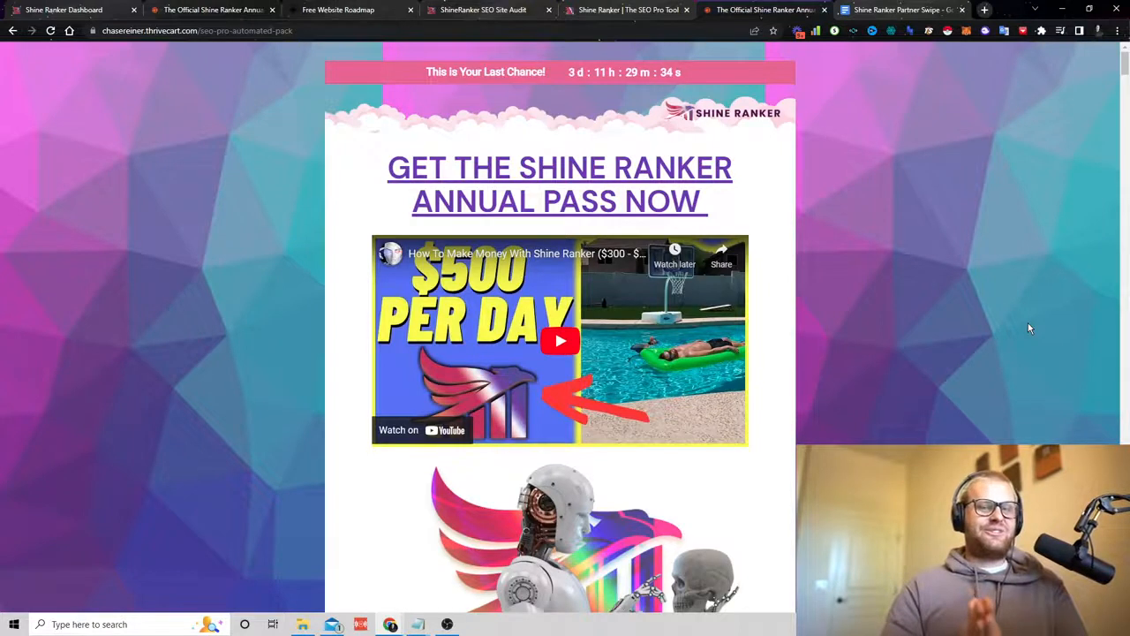